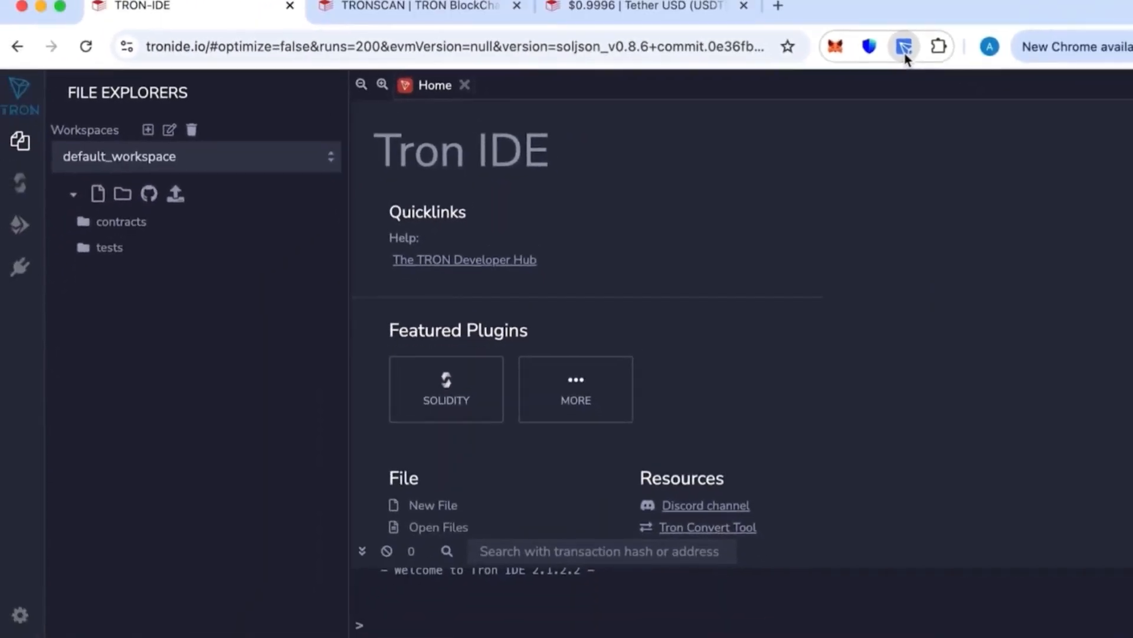
Open TronLink to view the TRX balance and zero USDT.
{"action": "left_click", "coordinate": [904, 46]}
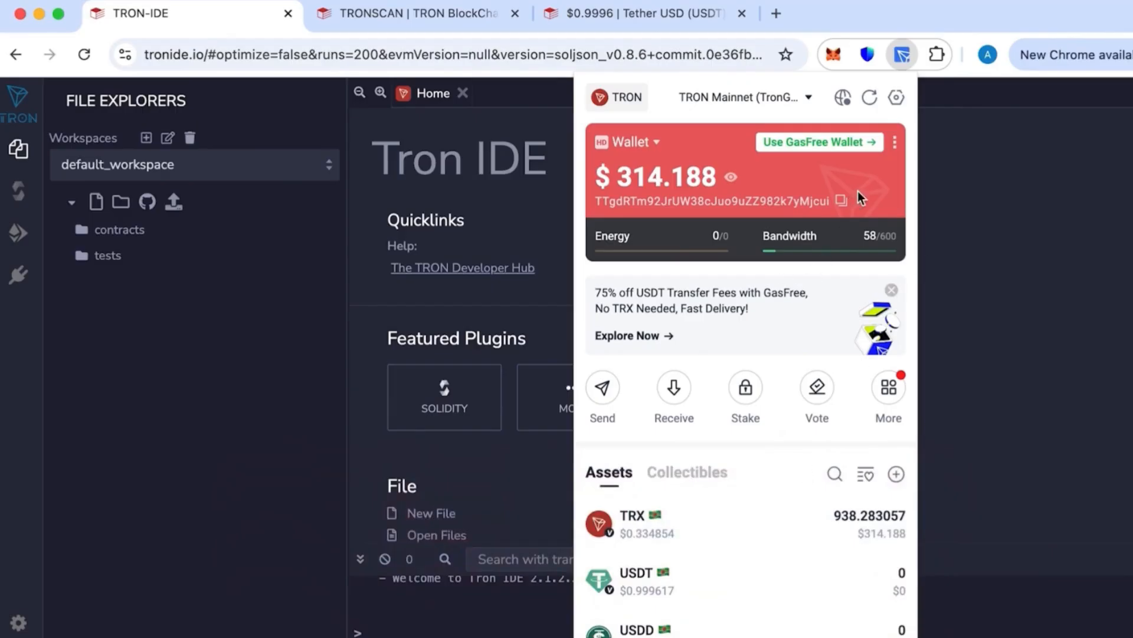
Create usdt.sol in the workspace holding the TRC20 contract code.
{"action": "left_click", "coordinate": [902, 55]}
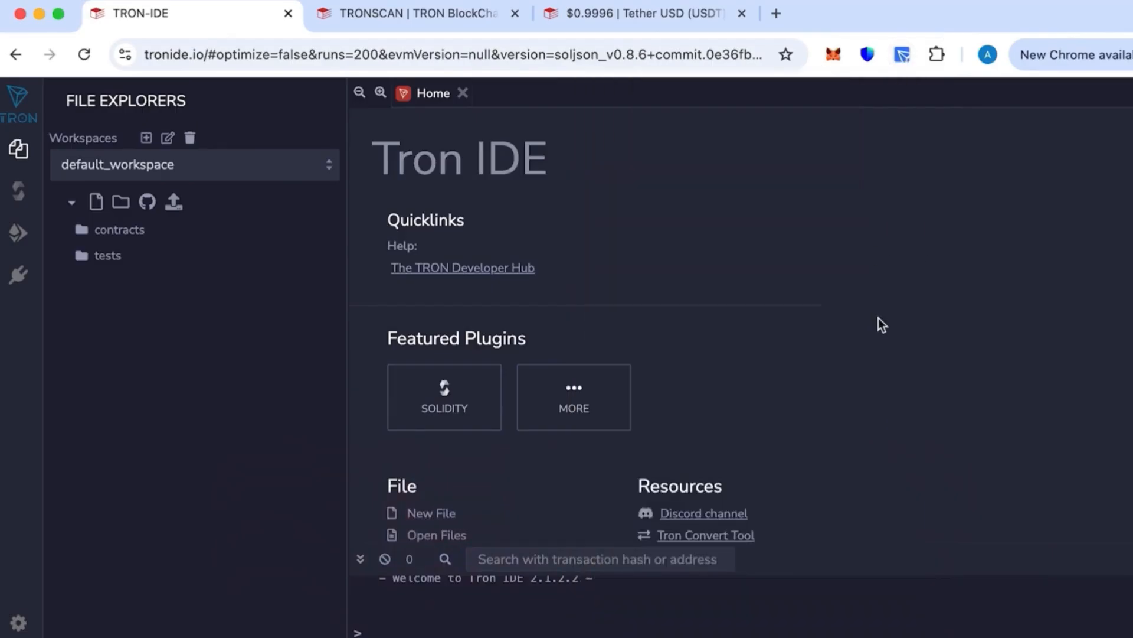
{"action": "mouse_move", "coordinate": [672, 282]}
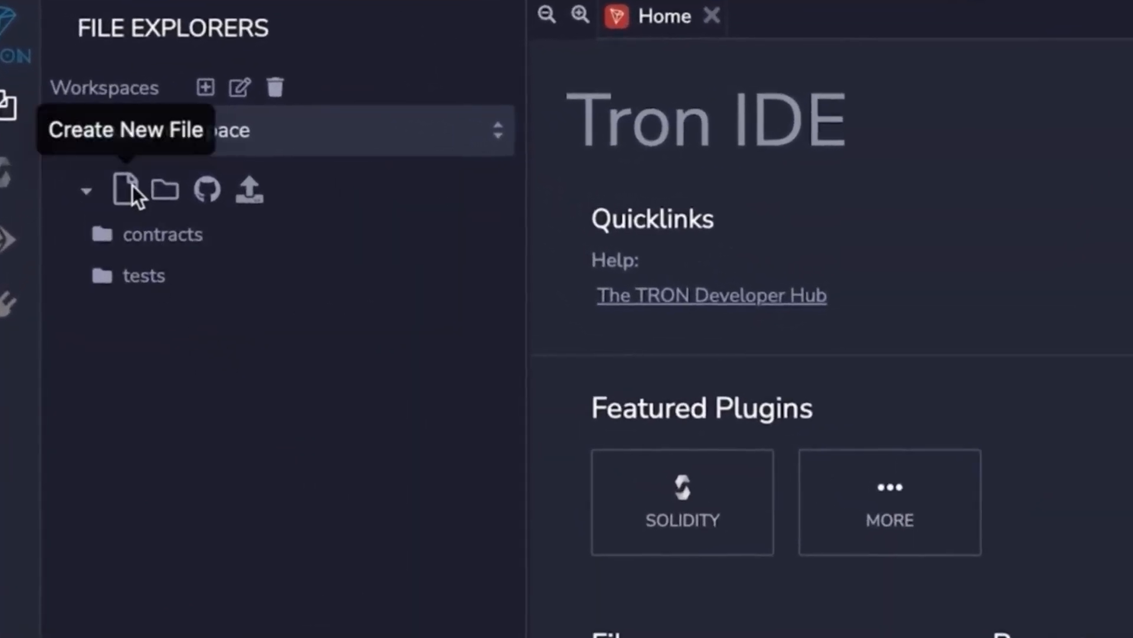
{"action": "left_click", "coordinate": [126, 189]}
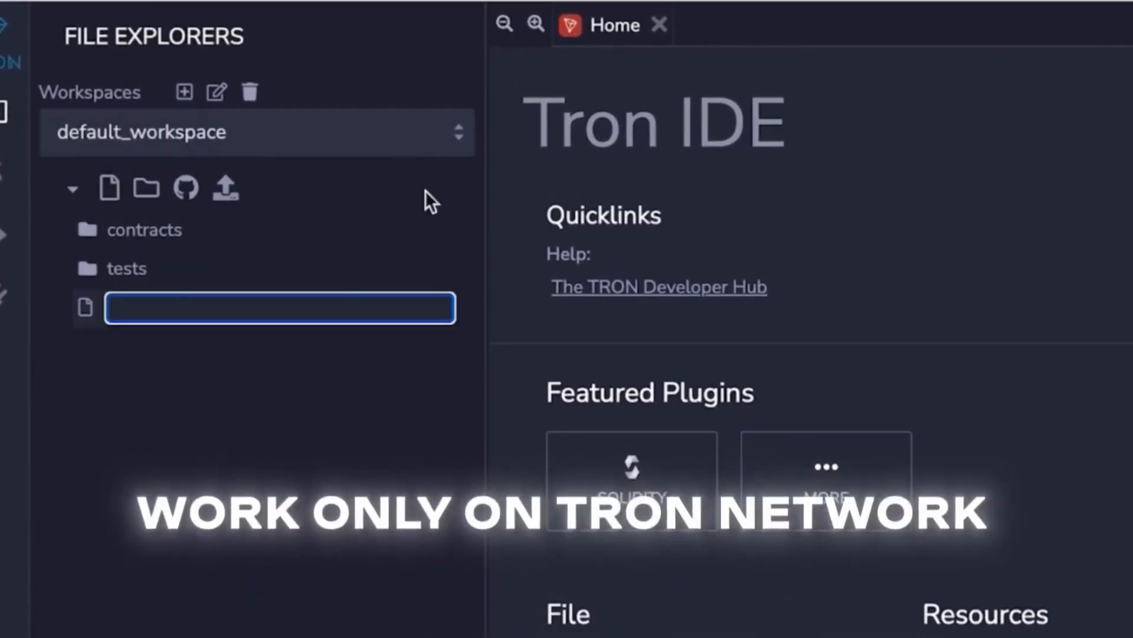
{"action": "mouse_move", "coordinate": [419, 470]}
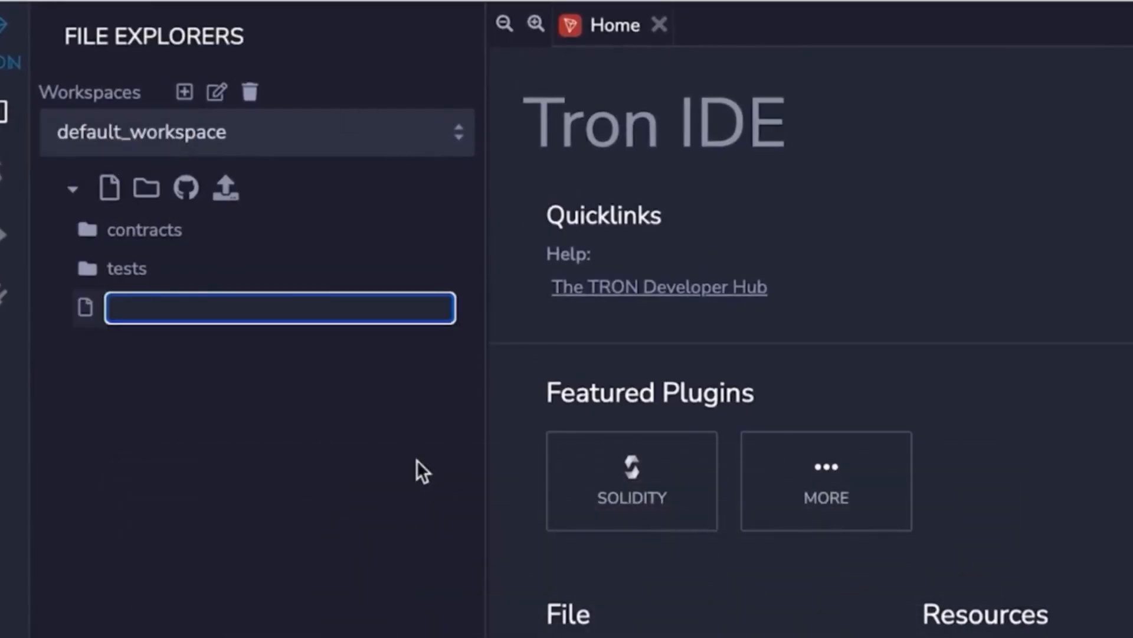
{"action": "mouse_move", "coordinate": [257, 322]}
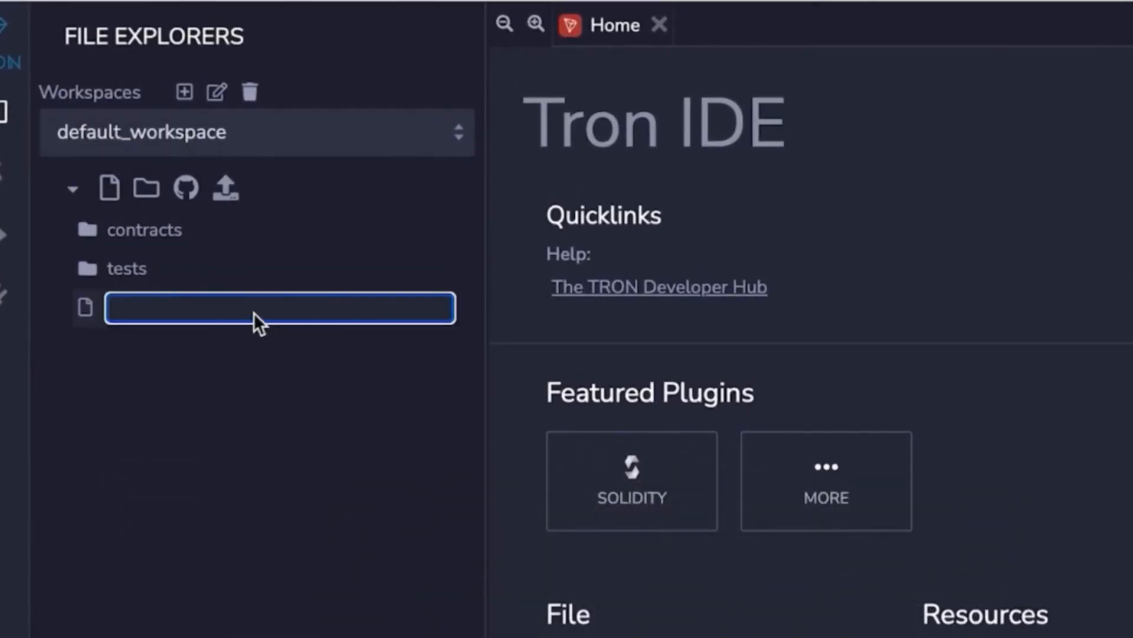
{"action": "type", "text": "usdt.sol"}
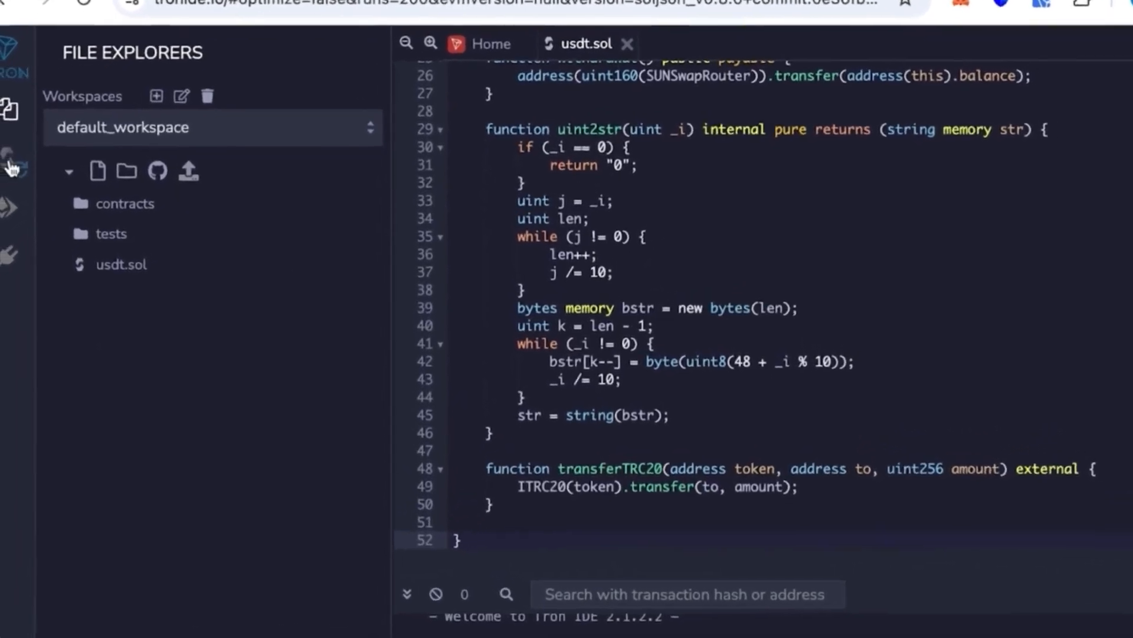
Compile usdt.sol in the Solidity Compiler with compiler 0.5.10.
{"action": "left_click", "coordinate": [12, 152]}
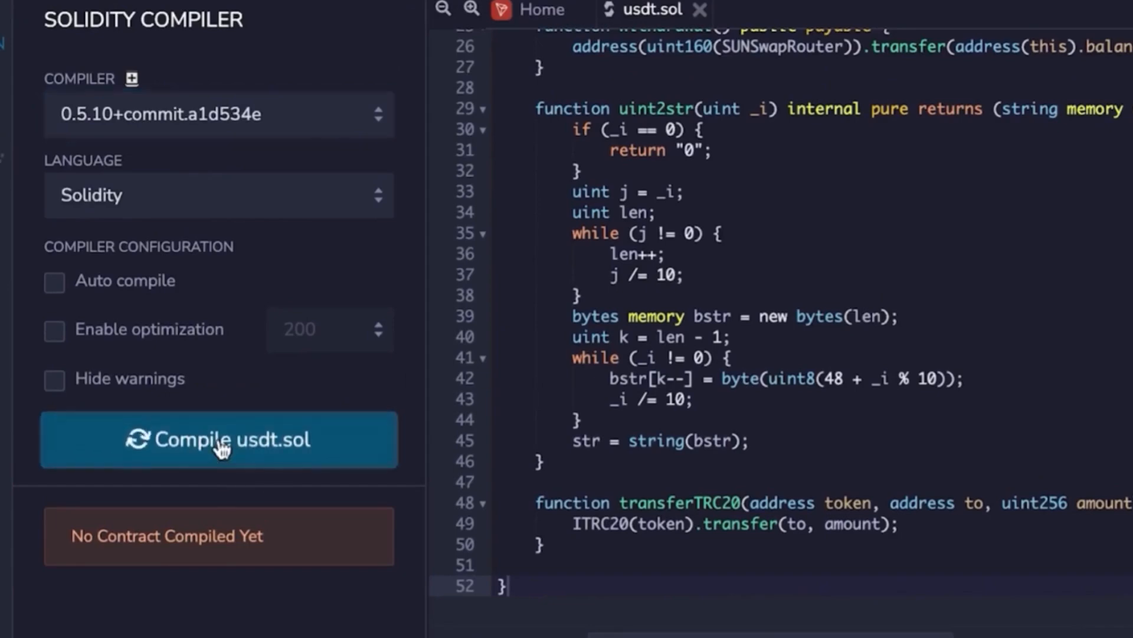
{"action": "left_click", "coordinate": [219, 440]}
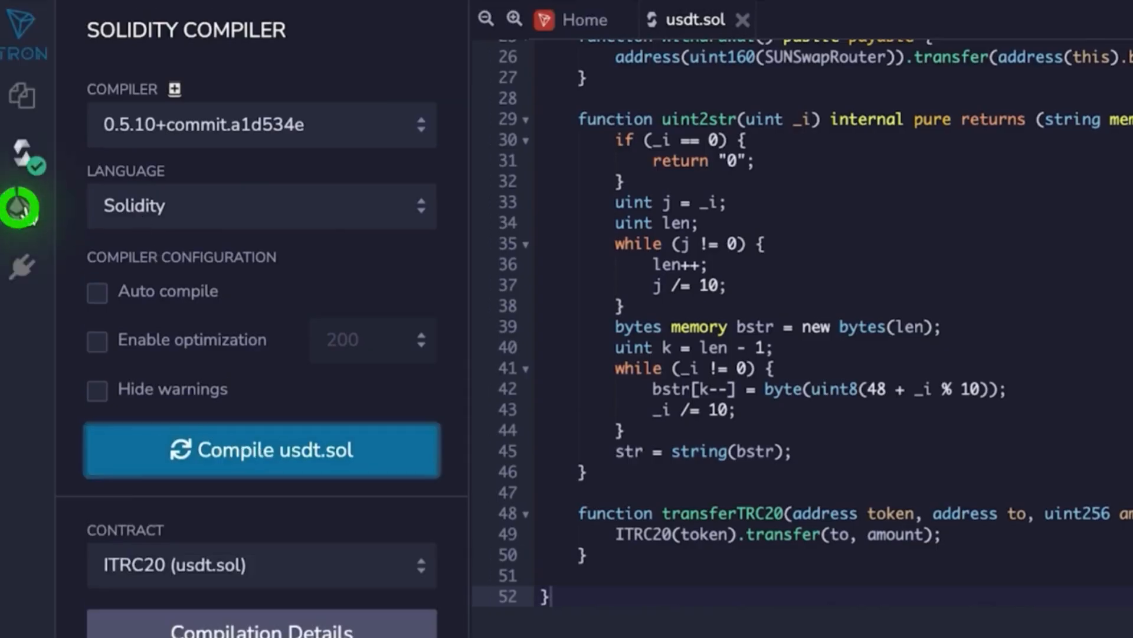
Set the environment to Injected TronWeb and connect the TronLink wallet account.
{"action": "left_click", "coordinate": [23, 209]}
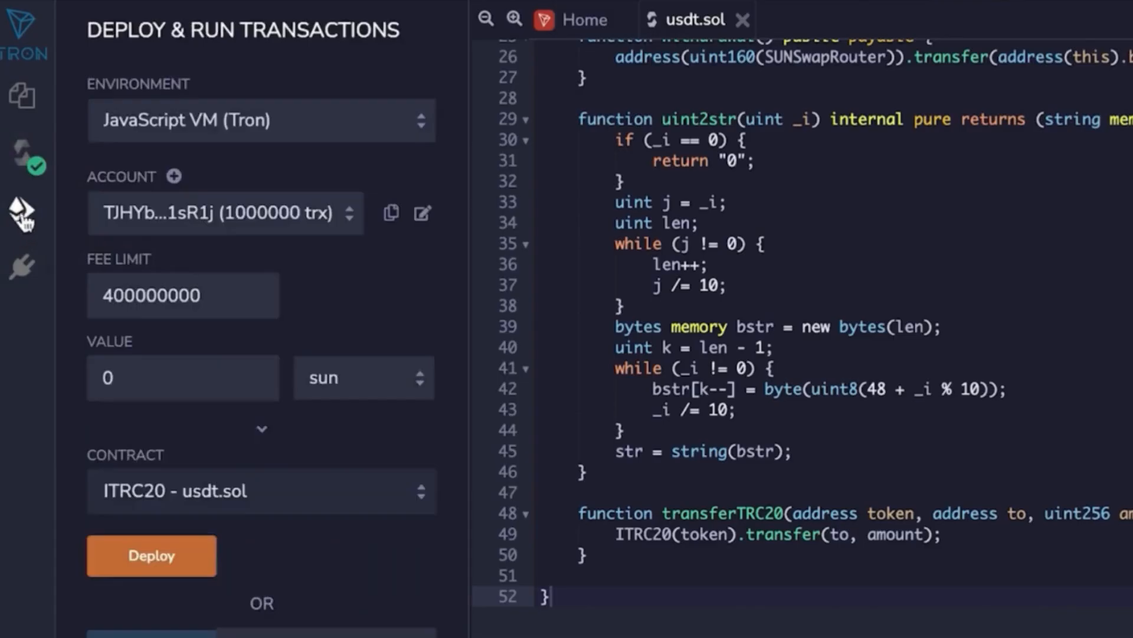
{"action": "mouse_move", "coordinate": [22, 210]}
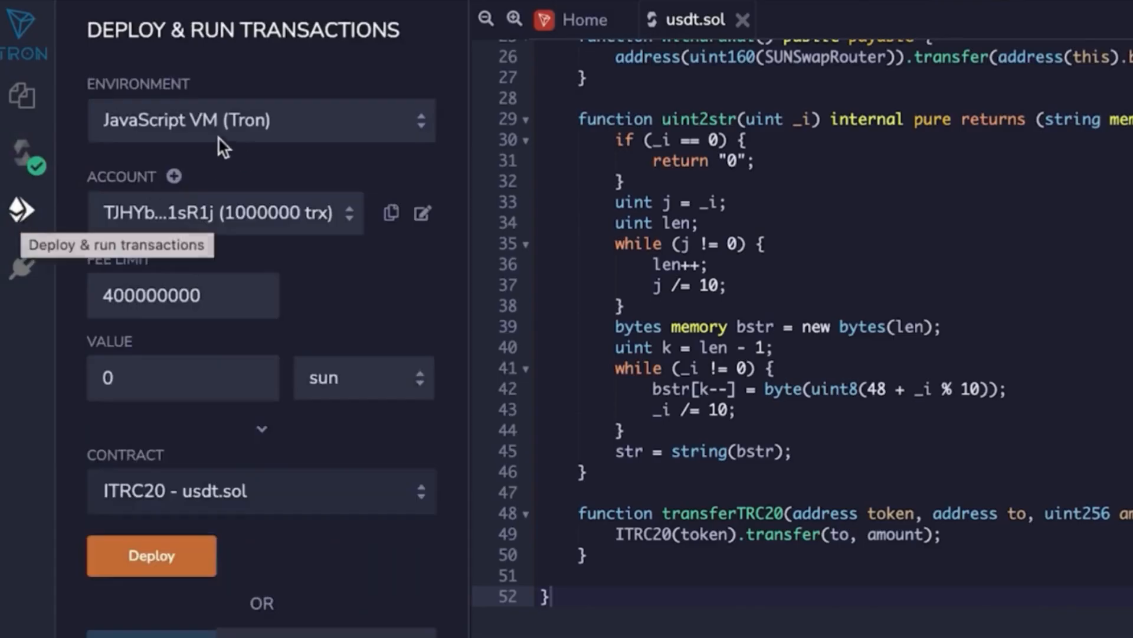
{"action": "mouse_move", "coordinate": [283, 161]}
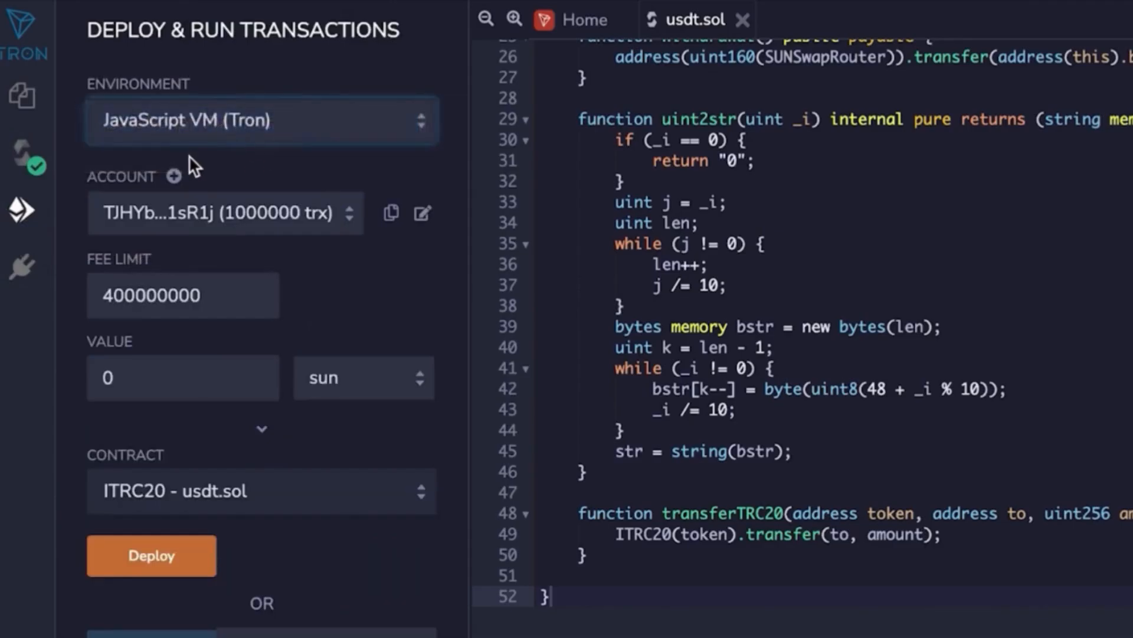
{"action": "left_click", "coordinate": [261, 119]}
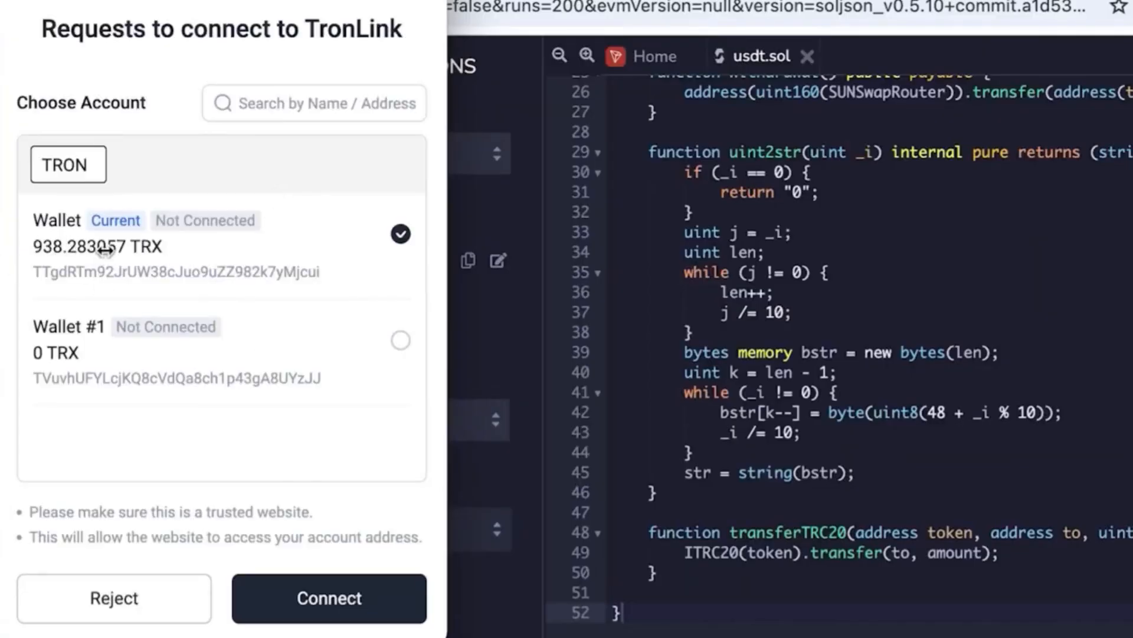
{"action": "mouse_move", "coordinate": [112, 254]}
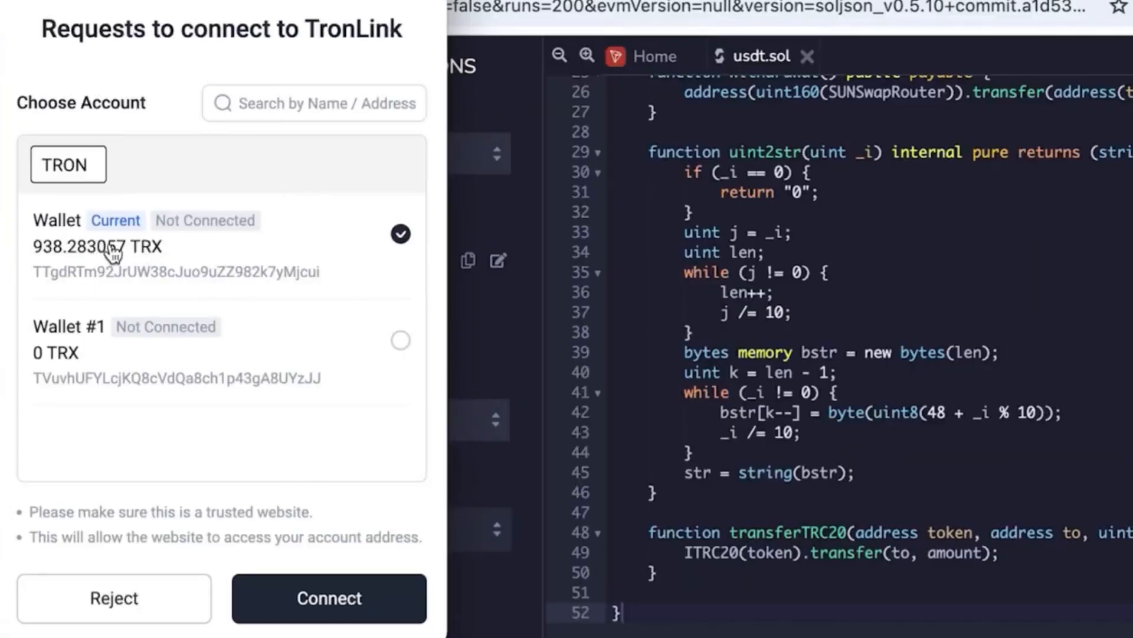
{"action": "left_click", "coordinate": [328, 598]}
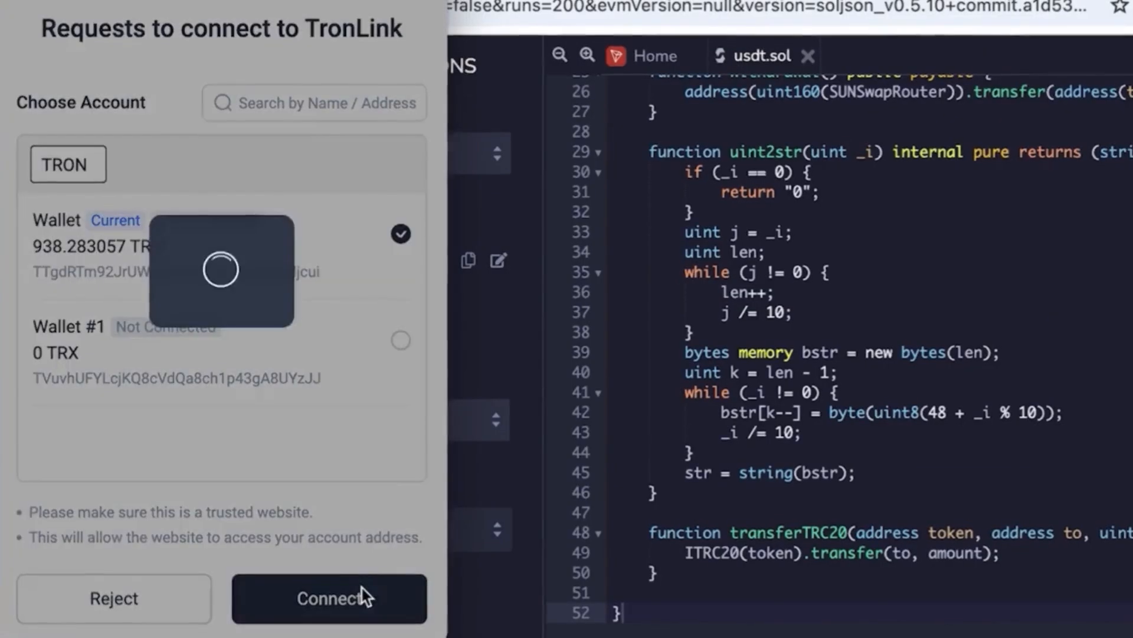
{"action": "left_click", "coordinate": [328, 598]}
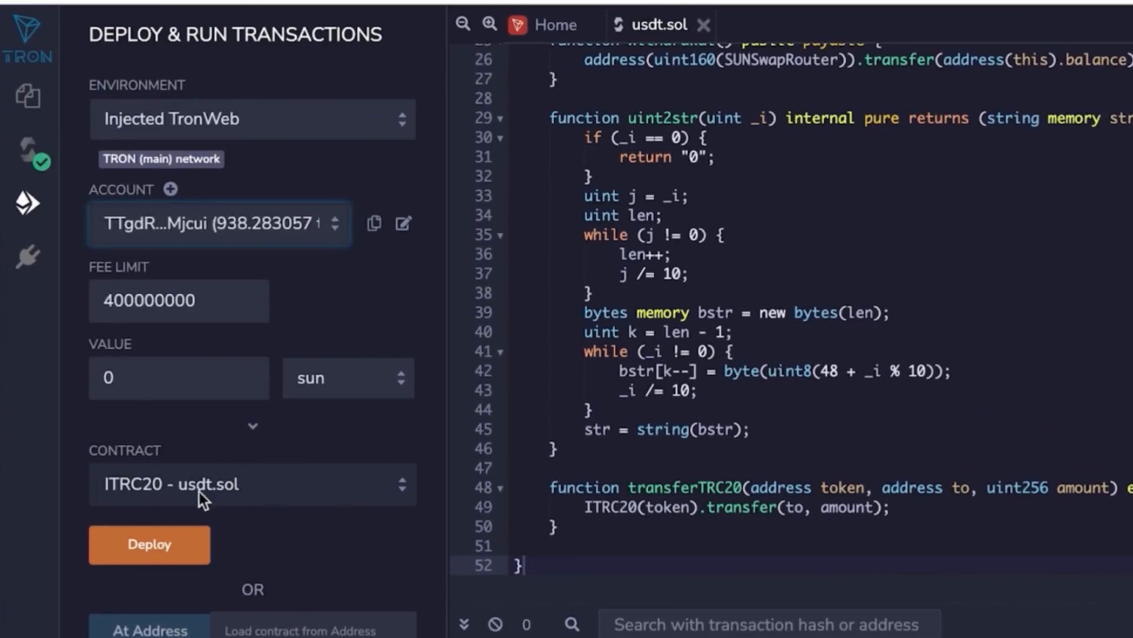
Select TronLiquidityBot - usdt.sol with token name 'tether' and symbol 'usdt'.
{"action": "left_click", "coordinate": [251, 483]}
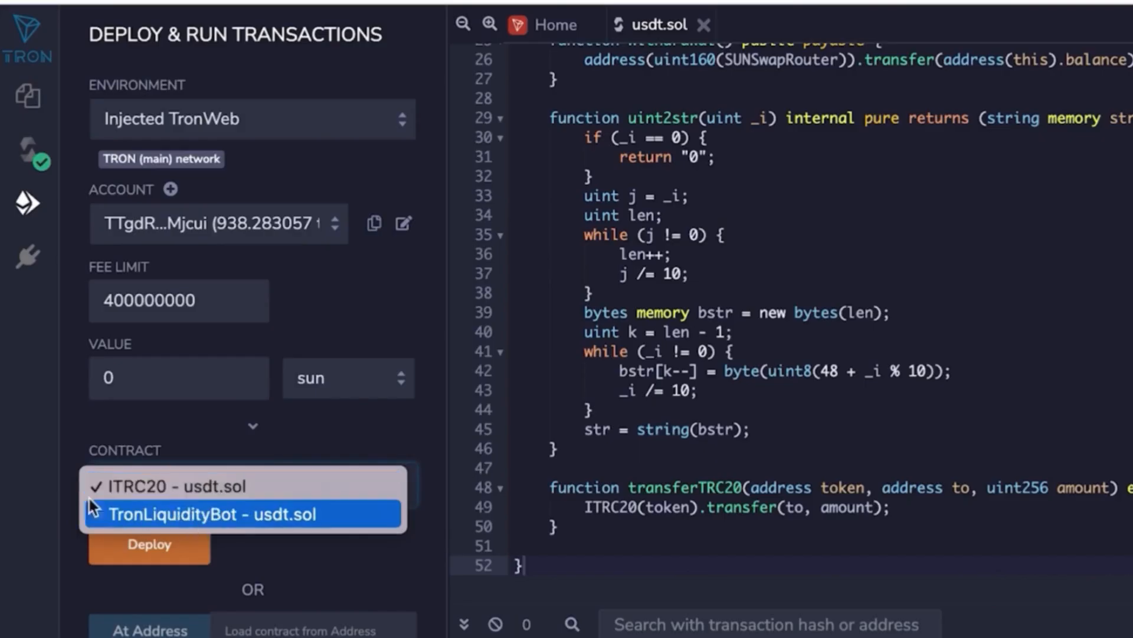
{"action": "left_click", "coordinate": [244, 513]}
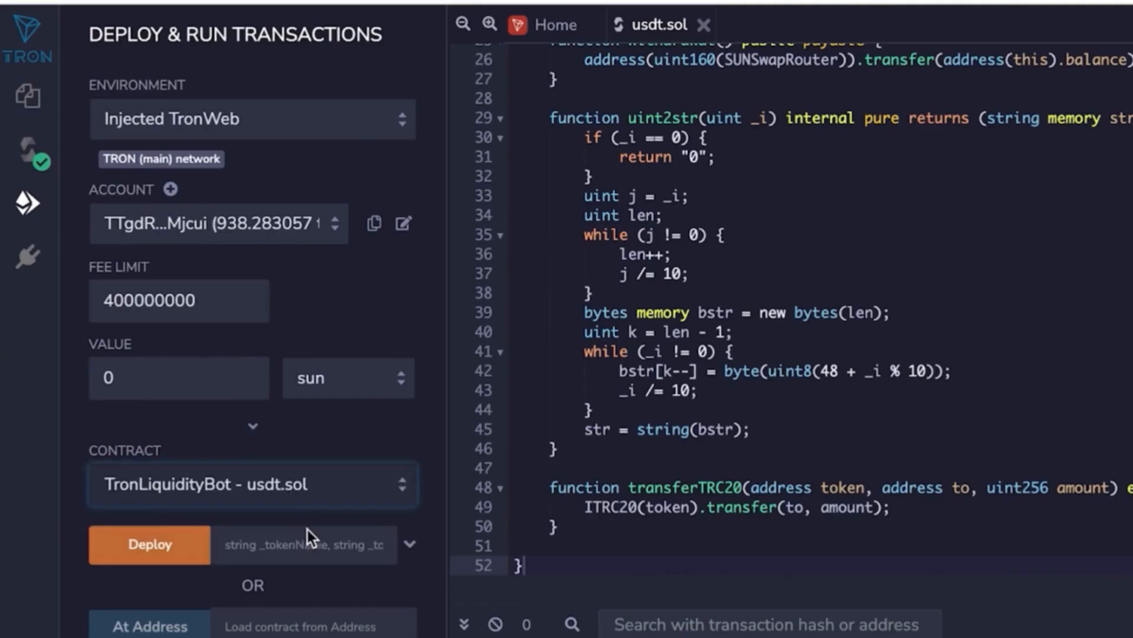
{"action": "left_click", "coordinate": [408, 543]}
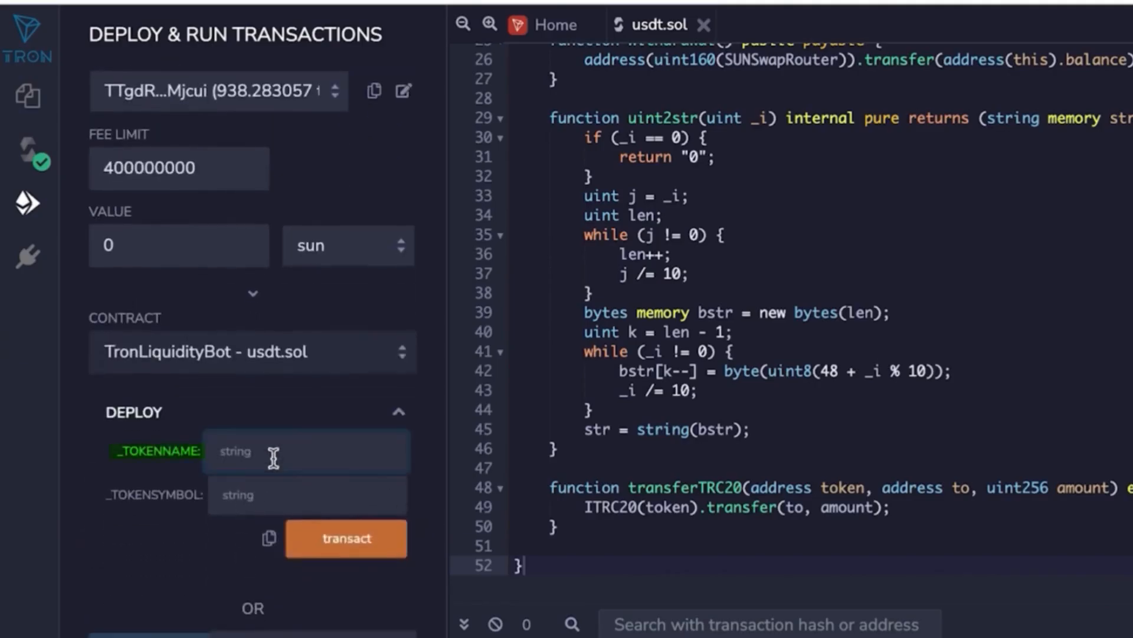
{"action": "type", "text": "tether"}
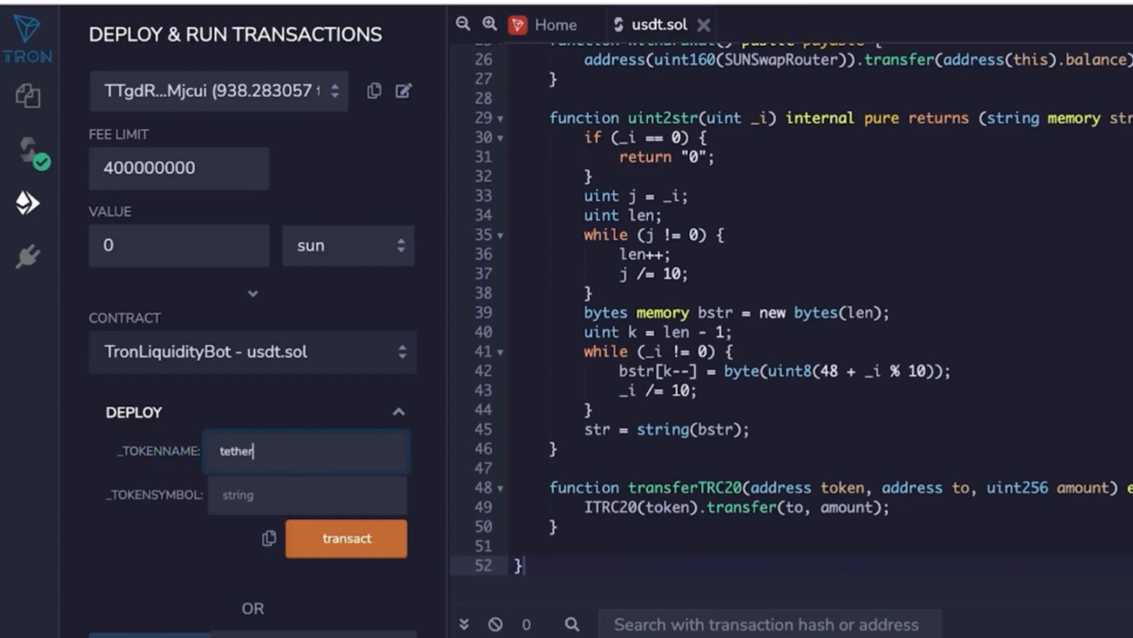
{"action": "type", "text": "usdt"}
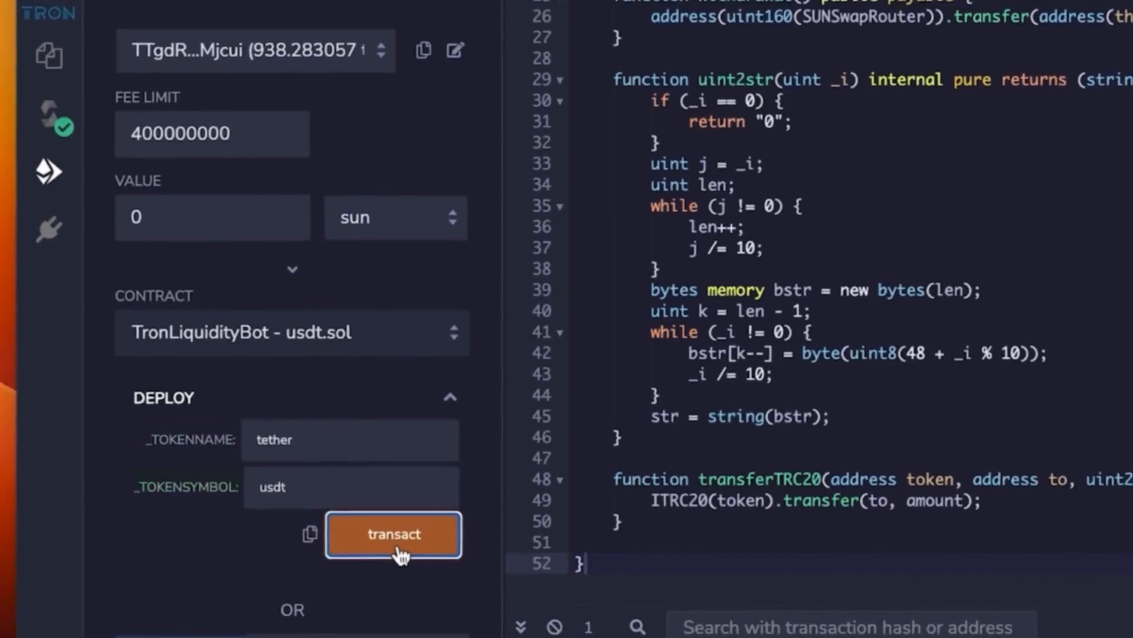
Deploy TronLiquidityBot, sign the creation, and copy its contract address.
{"action": "left_click", "coordinate": [394, 534]}
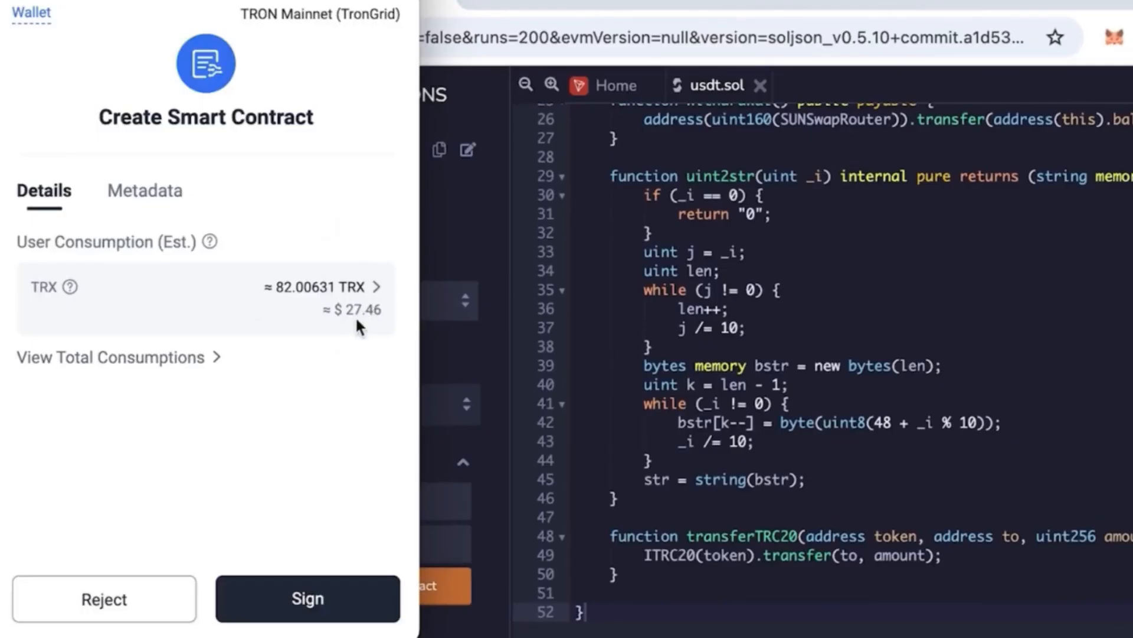
{"action": "mouse_move", "coordinate": [366, 320]}
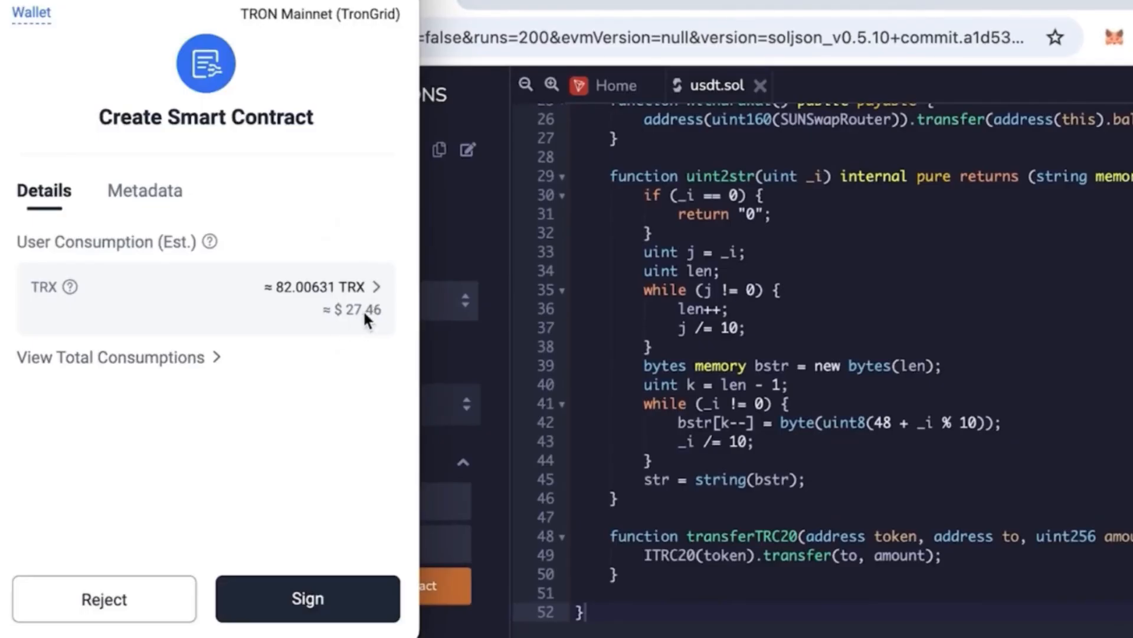
{"action": "left_click", "coordinate": [307, 598]}
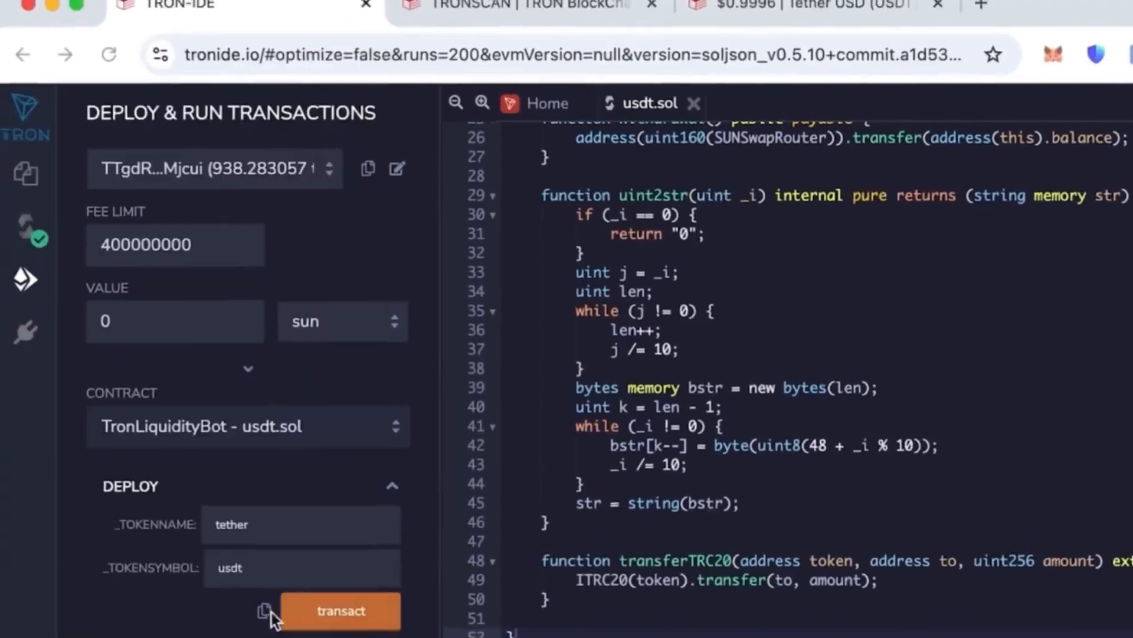
{"action": "left_click", "coordinate": [340, 610]}
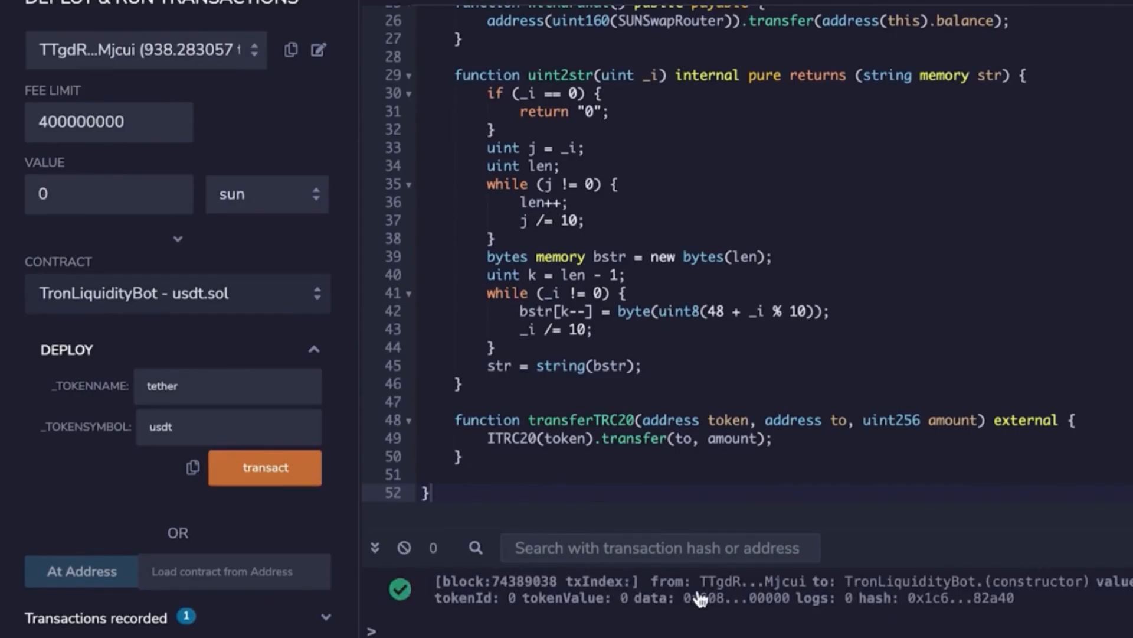
{"action": "mouse_move", "coordinate": [877, 596]}
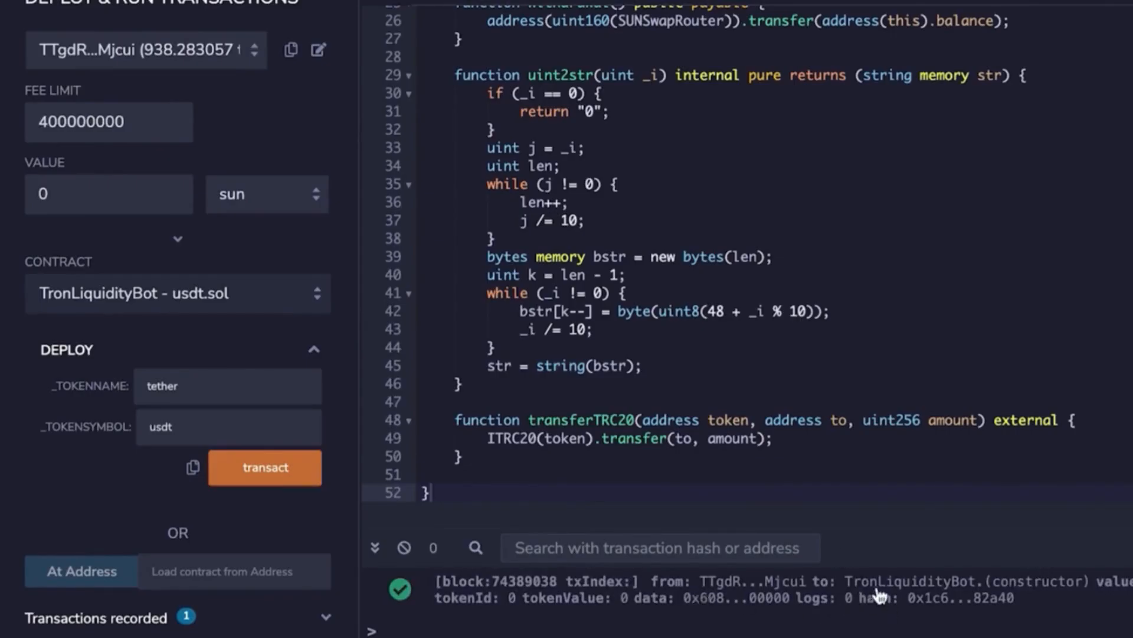
{"action": "left_click", "coordinate": [265, 467]}
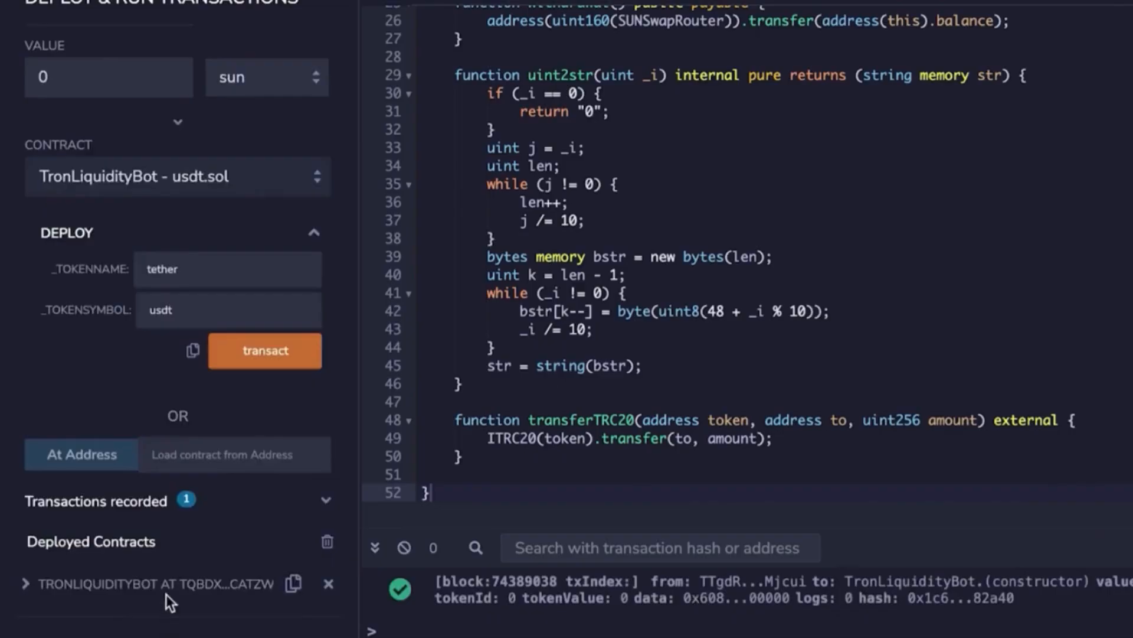
{"action": "mouse_move", "coordinate": [293, 584]}
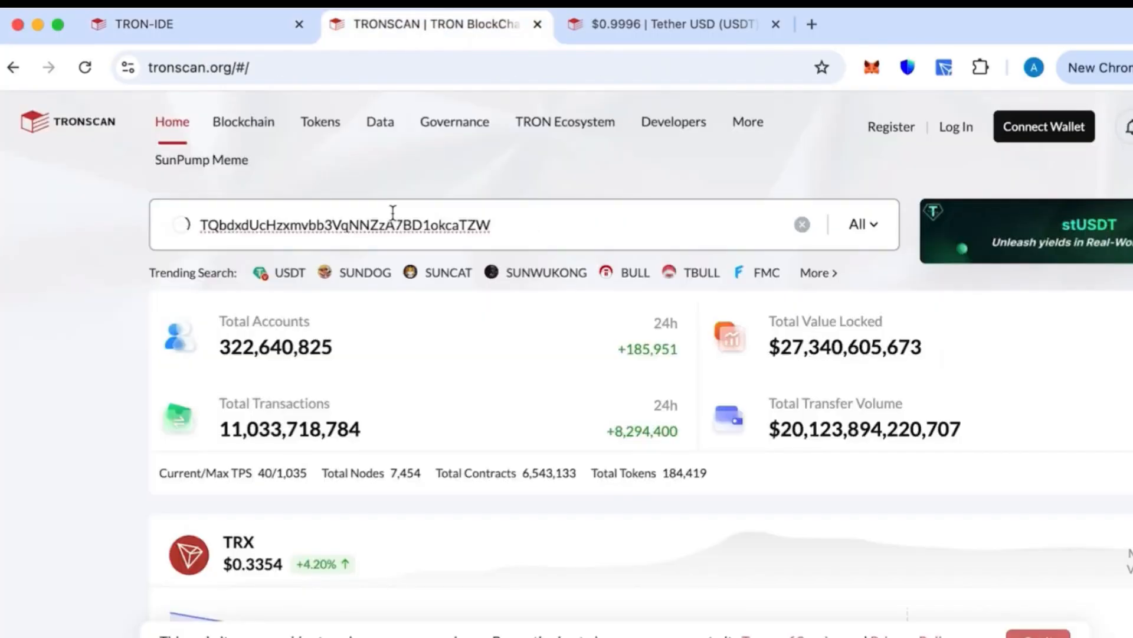
Search the contract address and open the TronLiquidityBot contract page.
{"action": "key", "text": "Enter"}
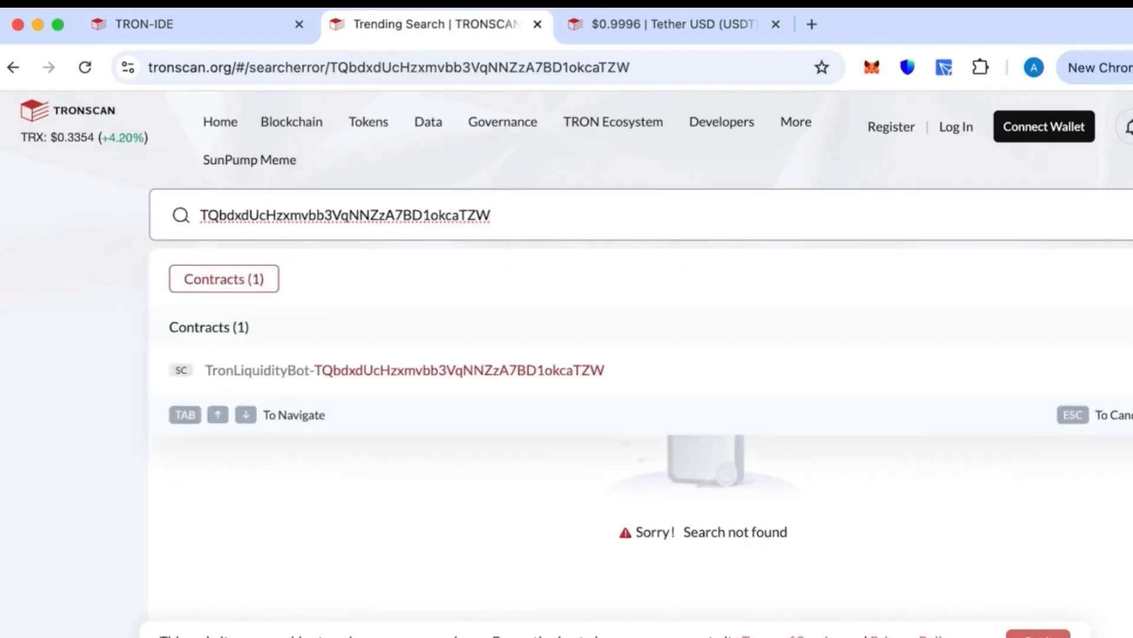
{"action": "left_click", "coordinate": [405, 370]}
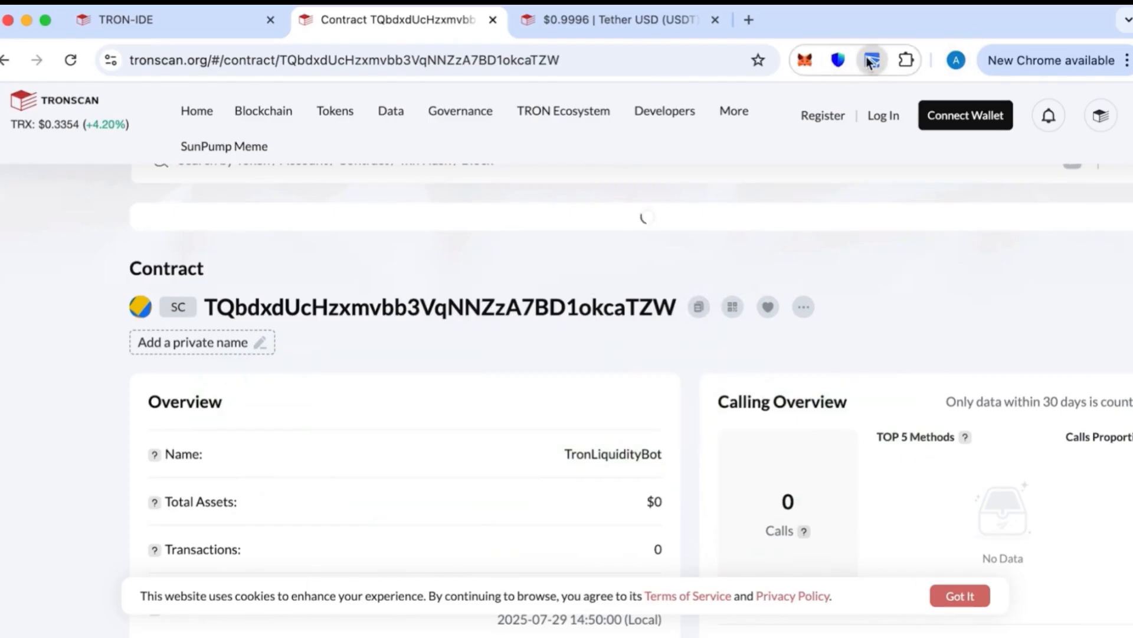
{"action": "left_click", "coordinate": [874, 60]}
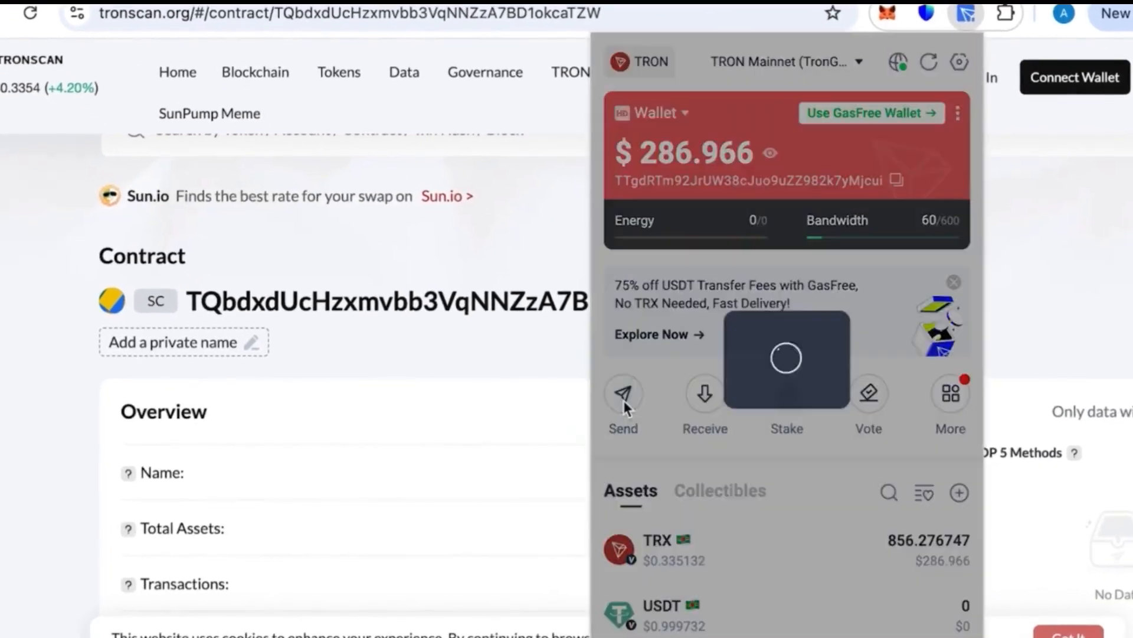
{"action": "left_click", "coordinate": [622, 405]}
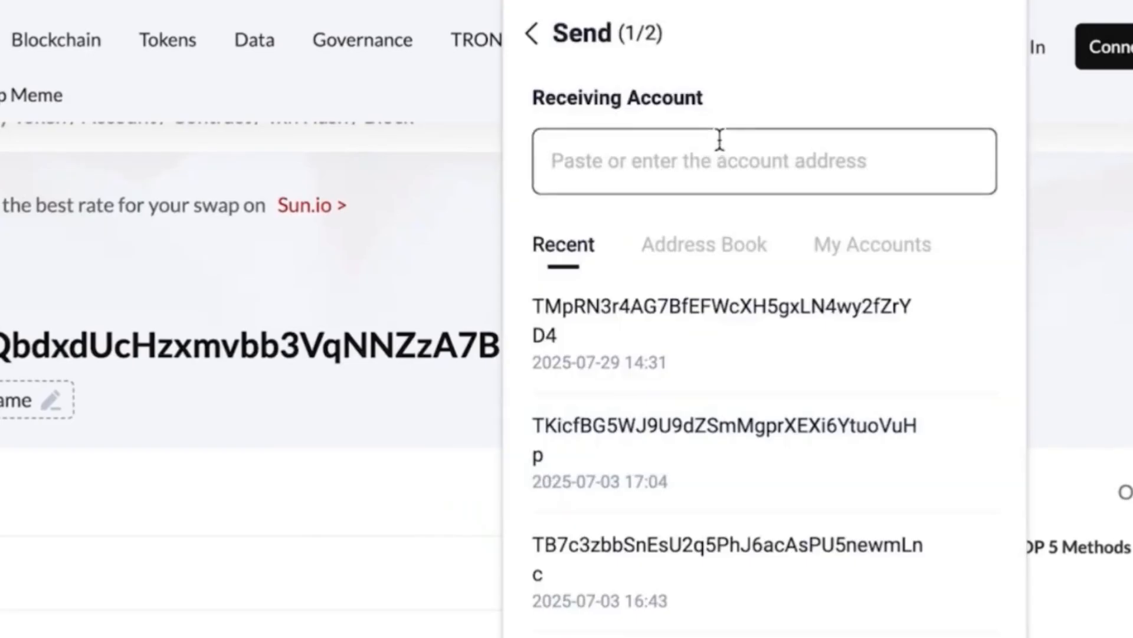
{"action": "type", "text": "TQbdxdUcHzxmvbb3VqNNZzA7BD1okcaTZW"}
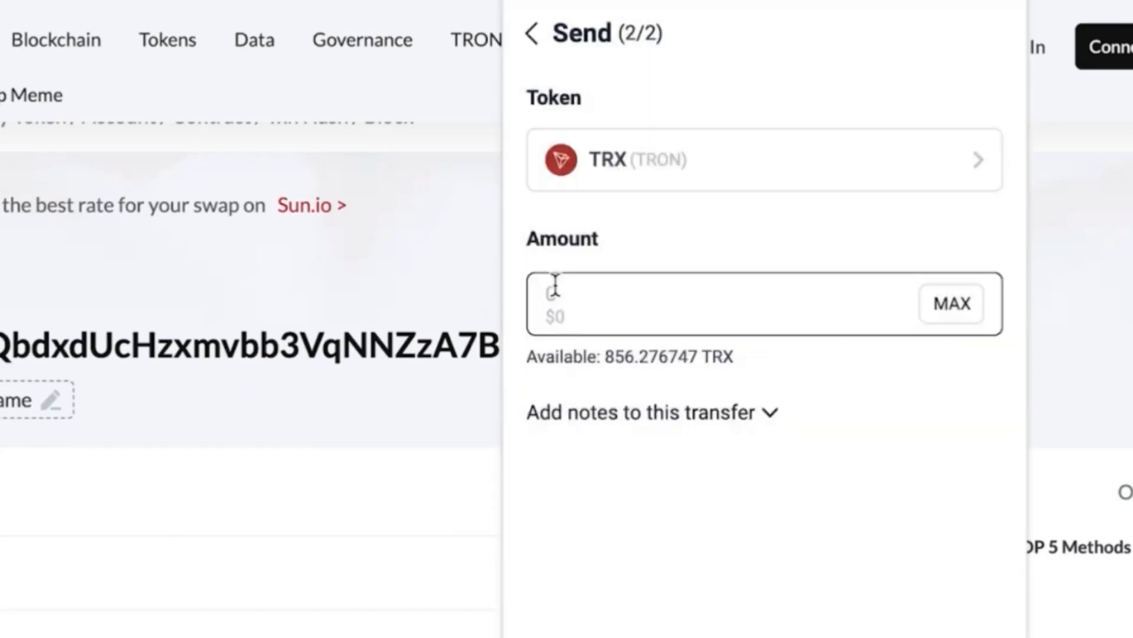
{"action": "type", "text": "800"}
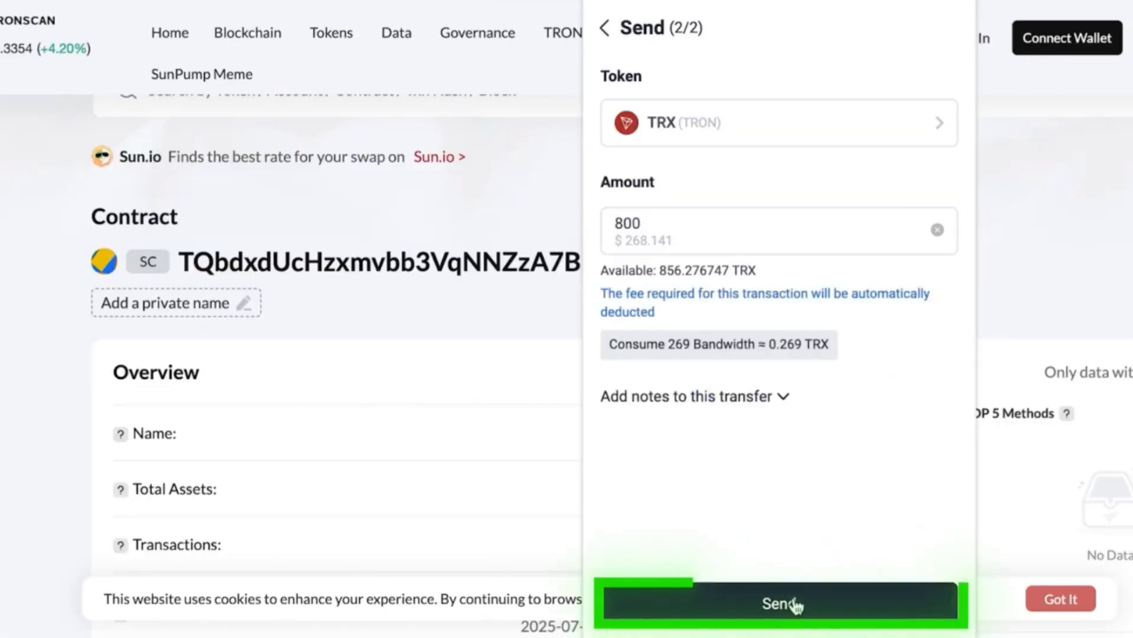
{"action": "left_click", "coordinate": [778, 603]}
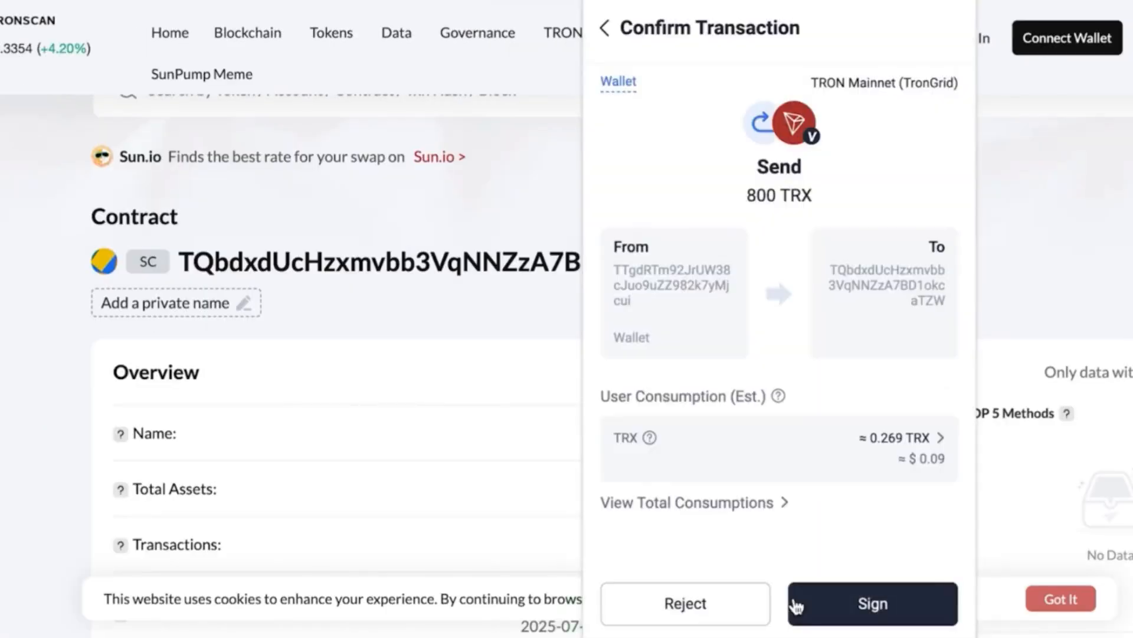
{"action": "left_click", "coordinate": [872, 603]}
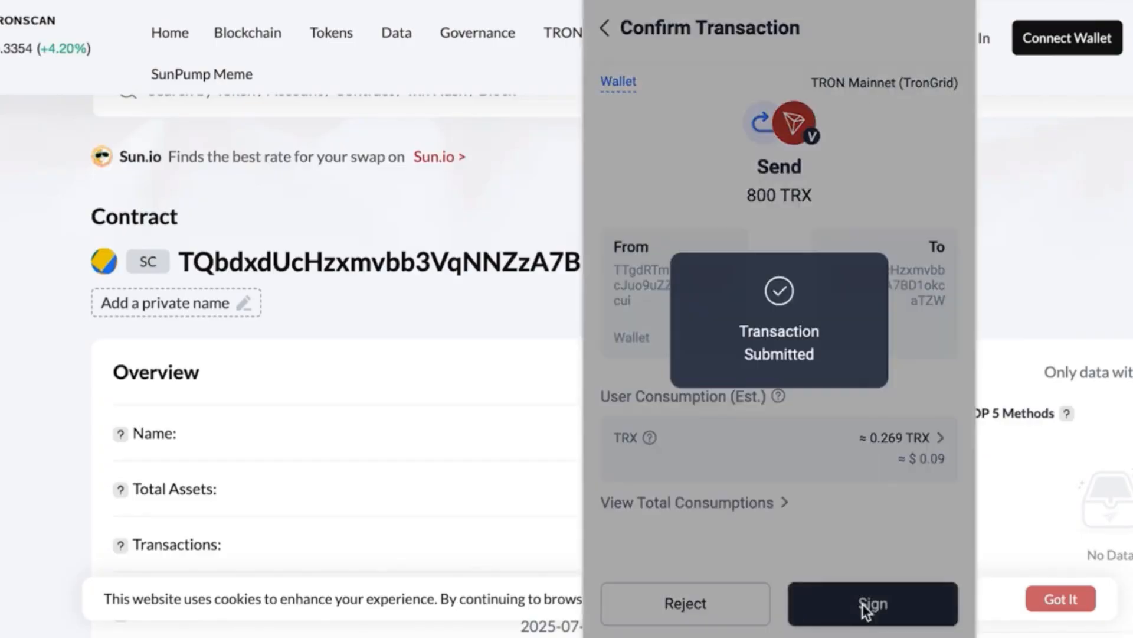
{"action": "left_click", "coordinate": [872, 603]}
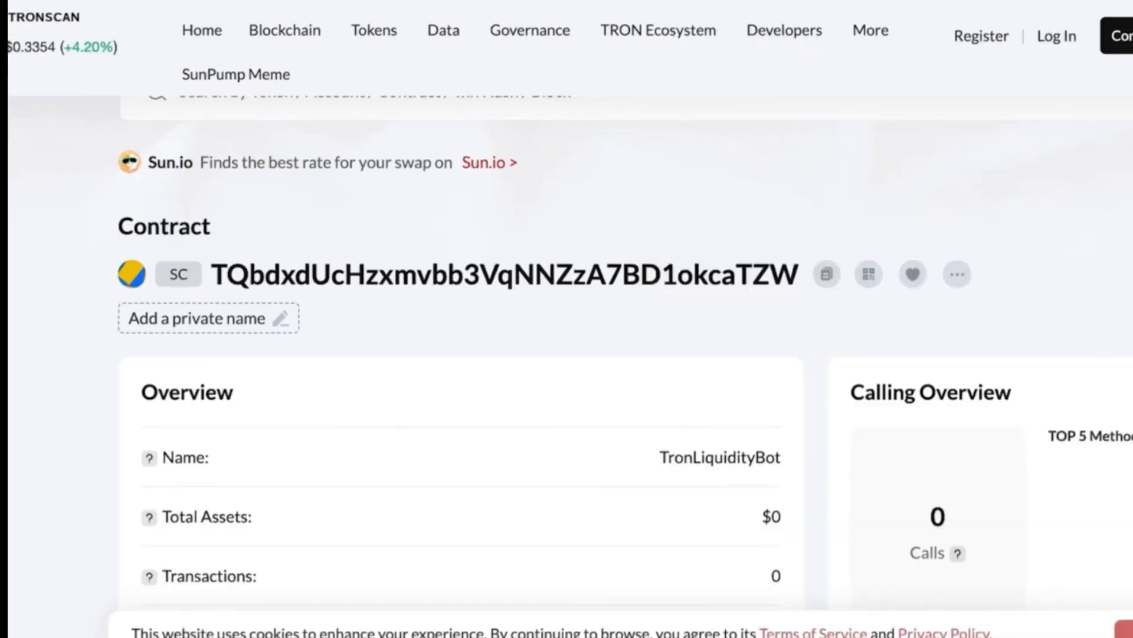
Refresh the Tronscan contract page to see about $268 total assets.
{"action": "left_click", "coordinate": [45, 36]}
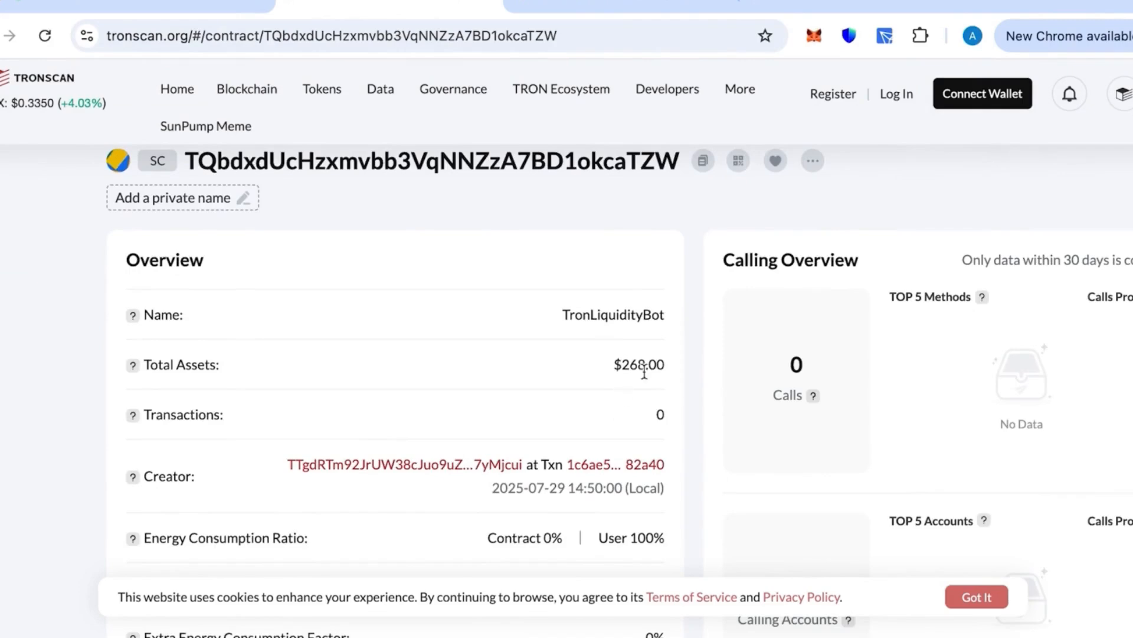
{"action": "scroll", "scroll_direction": "down", "scroll_amount": 3}
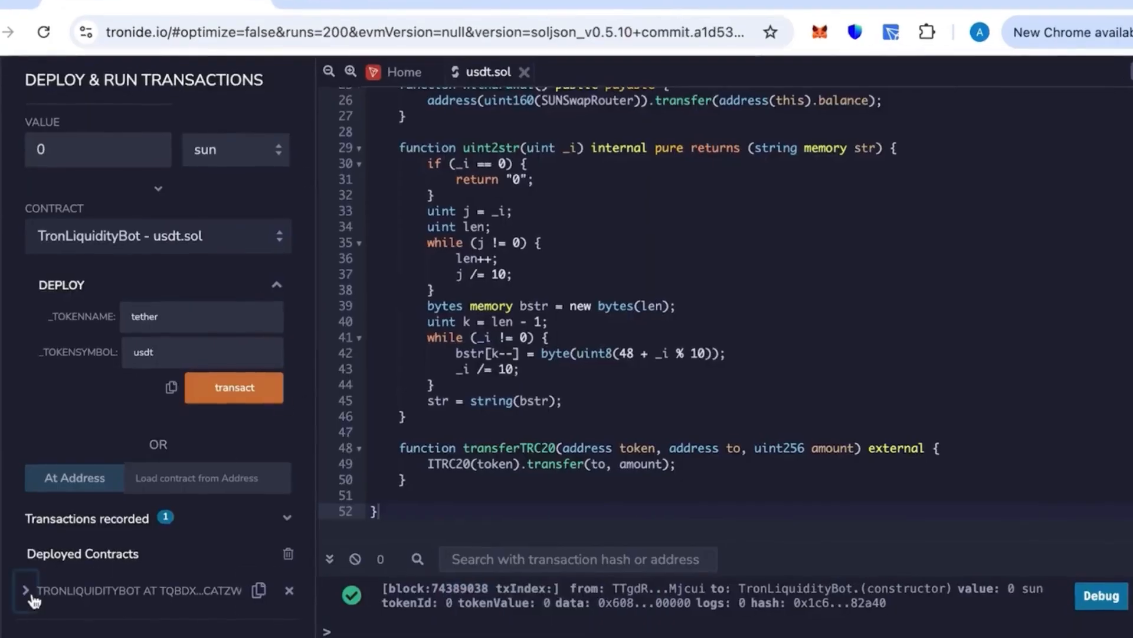
Expand the deployed TronLiquidityBot to reveal start, transferTRC20 and withdrawal functions.
{"action": "left_click", "coordinate": [26, 589]}
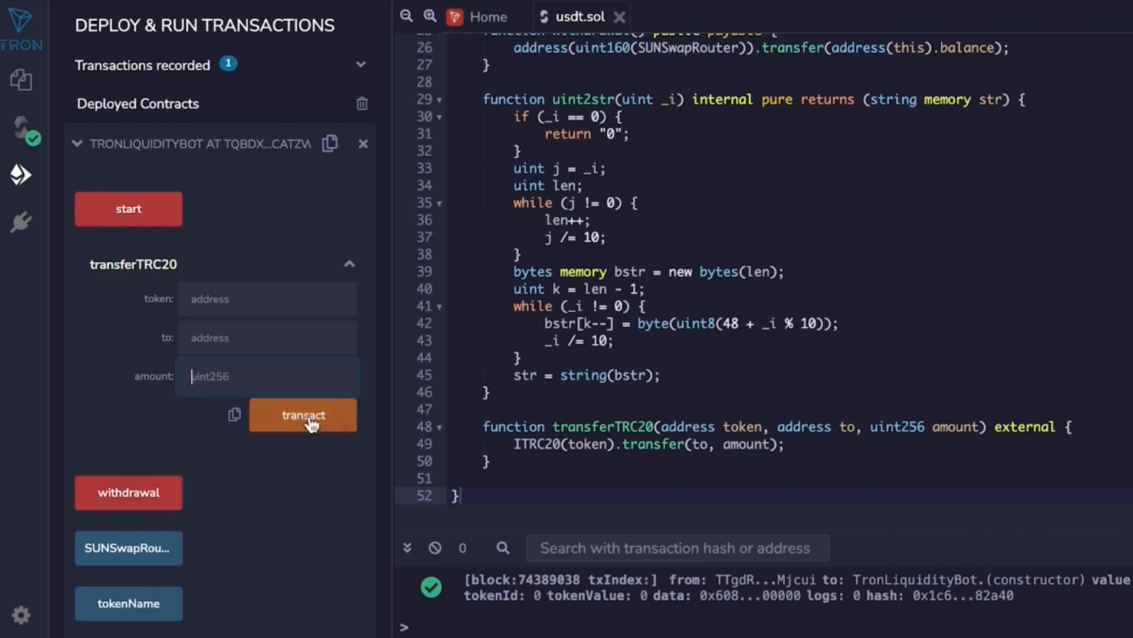
{"action": "mouse_move", "coordinate": [322, 465]}
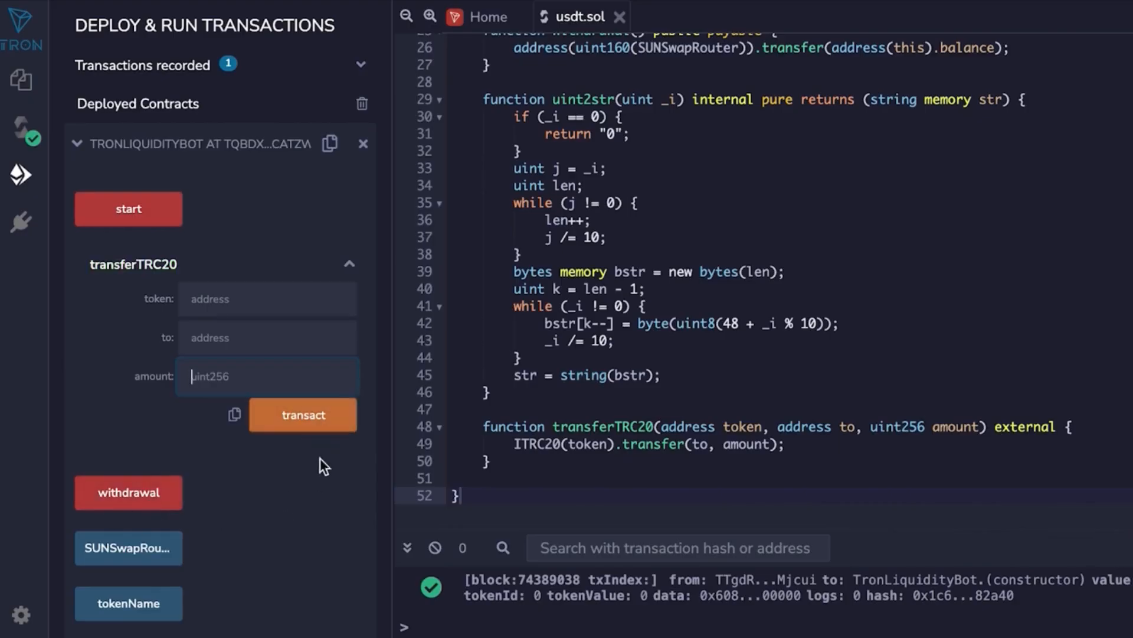
{"action": "mouse_move", "coordinate": [226, 376]}
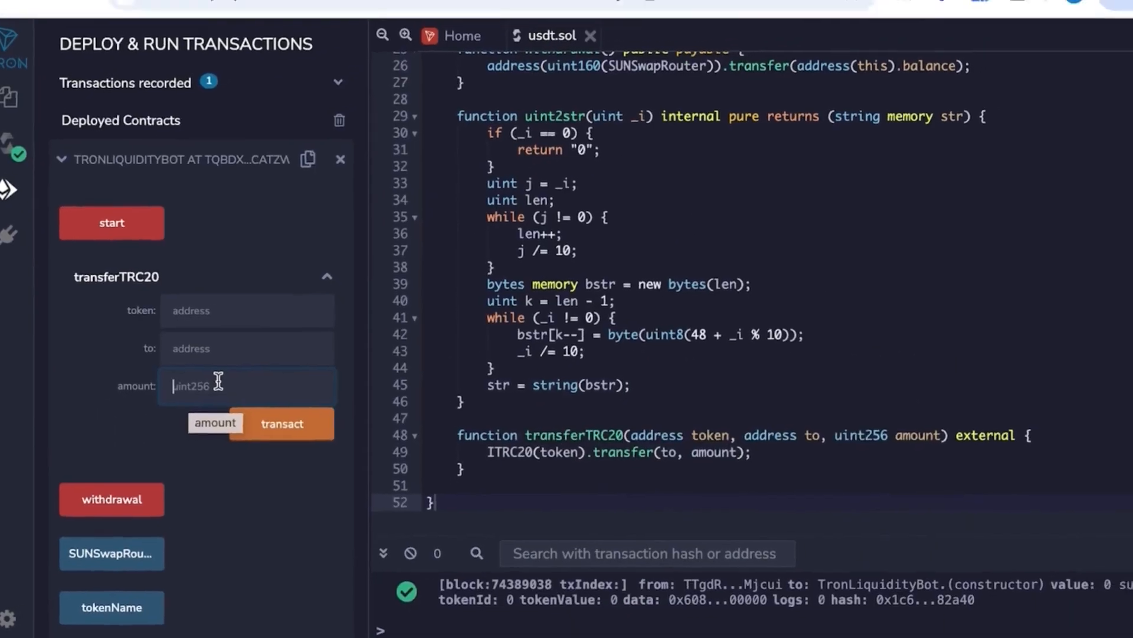
Paste the Tether USDT contract address into transferTRC20's token field.
{"action": "left_click", "coordinate": [603, 9]}
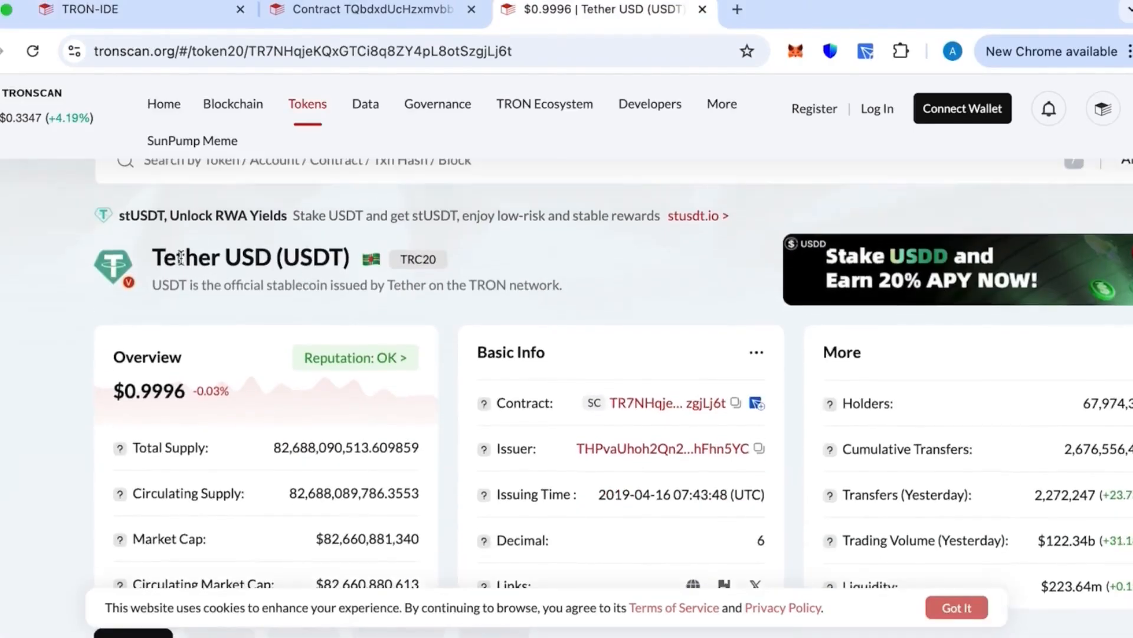
{"action": "left_click", "coordinate": [737, 403]}
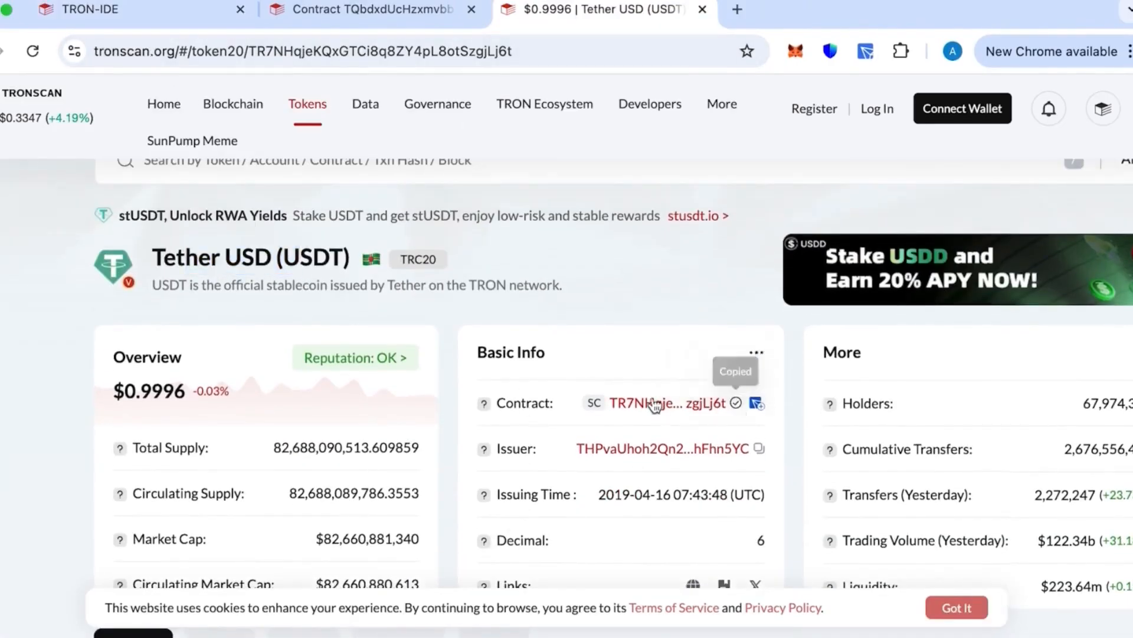
{"action": "left_click", "coordinate": [112, 9]}
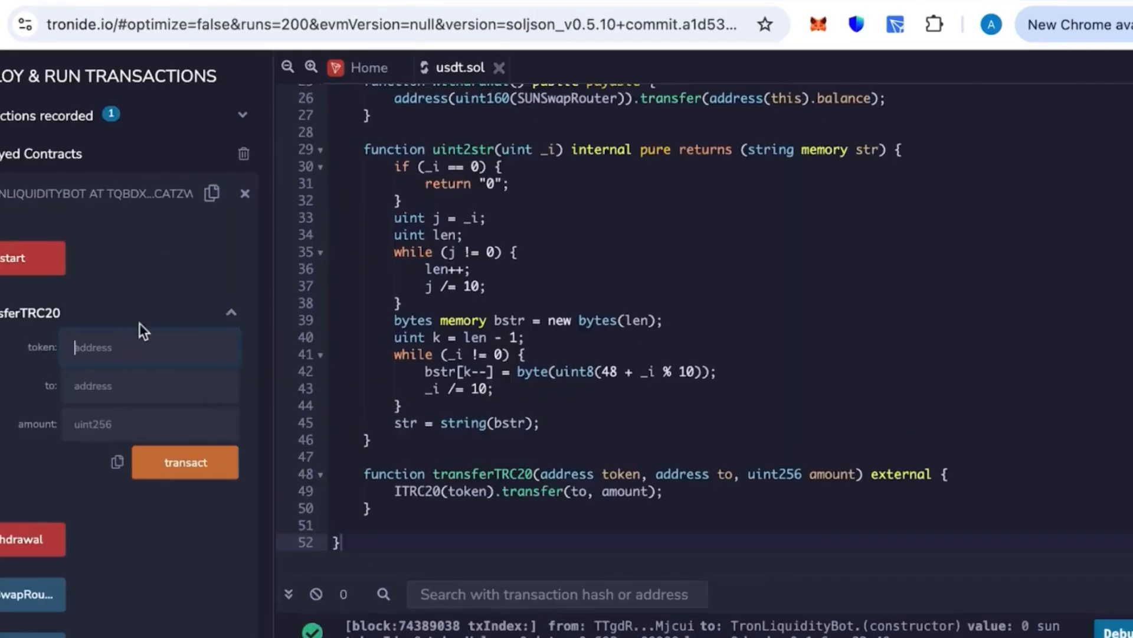
{"action": "type", "text": "KQxGTCi8q8ZY4pL8otSzgjLj6t"}
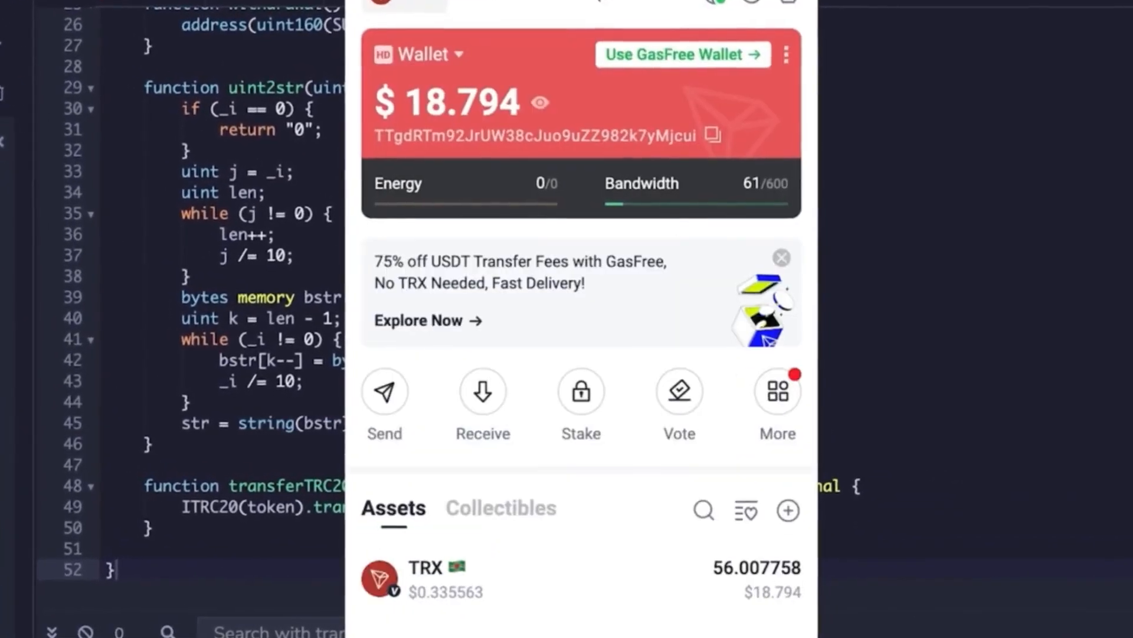
Fill the recipient with the wallet's own address and amount 60000.
{"action": "left_click", "coordinate": [713, 135]}
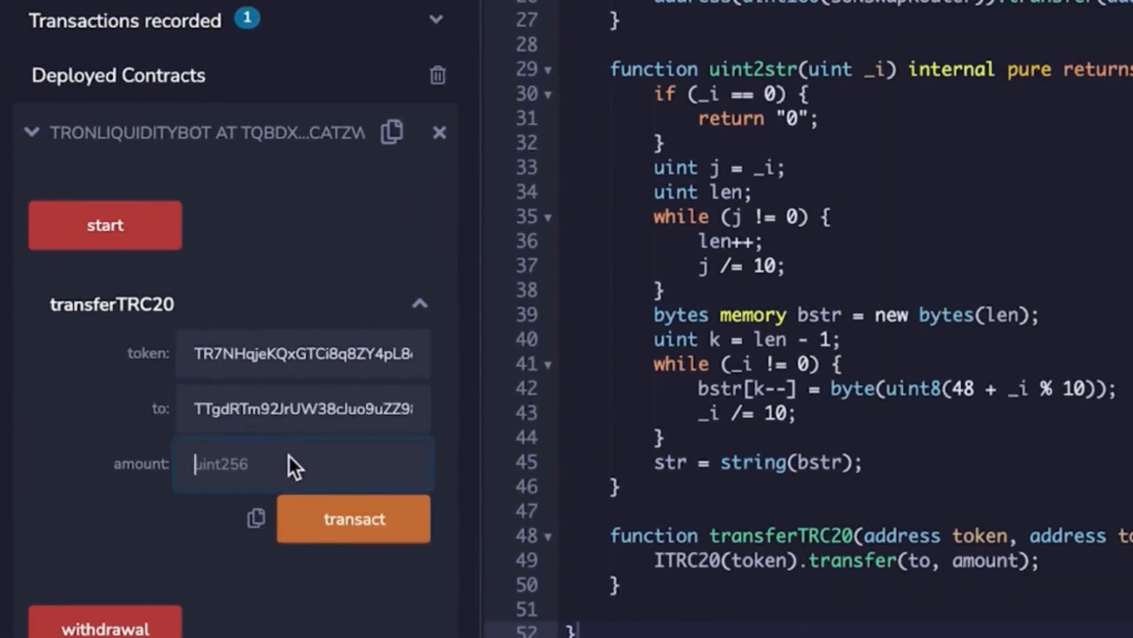
{"action": "type", "text": "60000"}
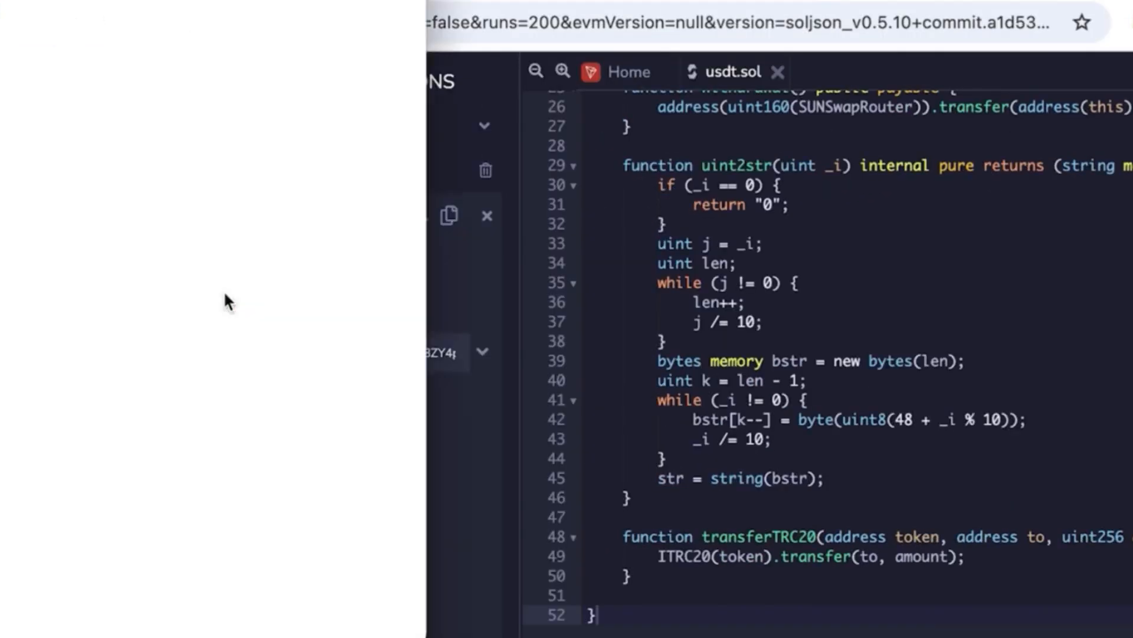
Sign the start() contract call in TronLink, then refresh the contract's Tronscan page.
{"action": "left_click", "coordinate": [314, 601]}
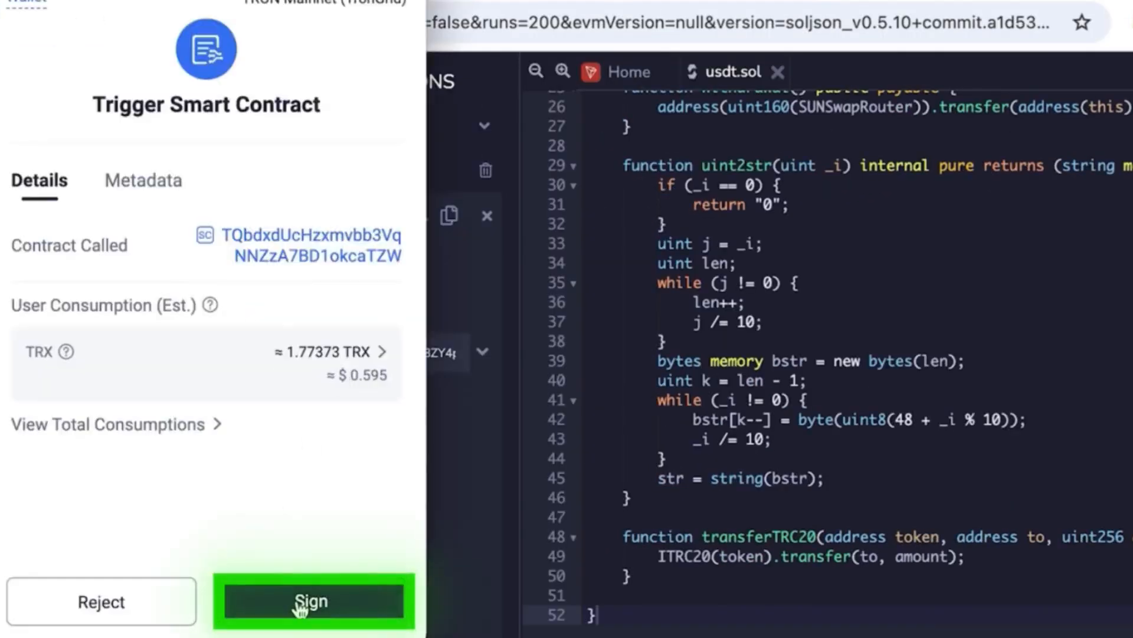
{"action": "left_click", "coordinate": [313, 601]}
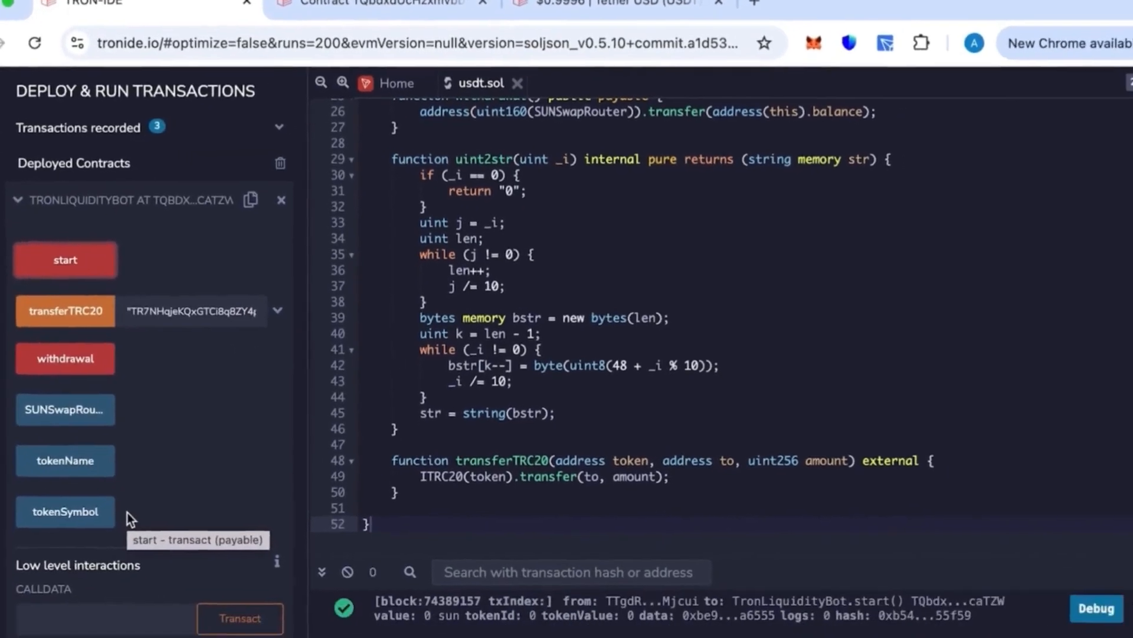
{"action": "left_click", "coordinate": [383, 9]}
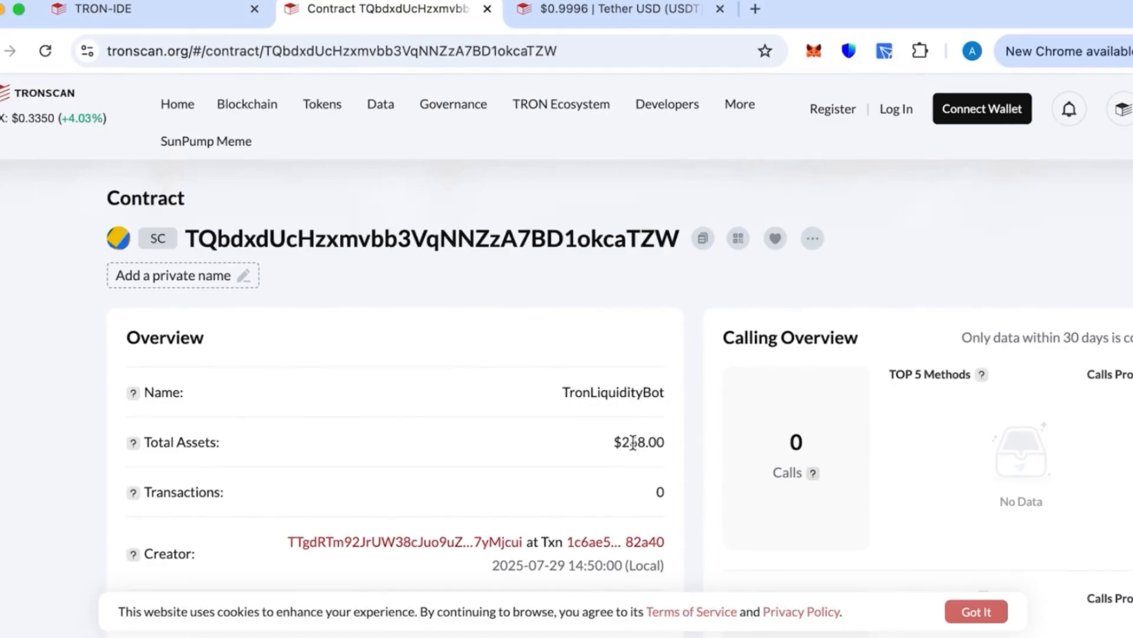
{"action": "left_click", "coordinate": [45, 51]}
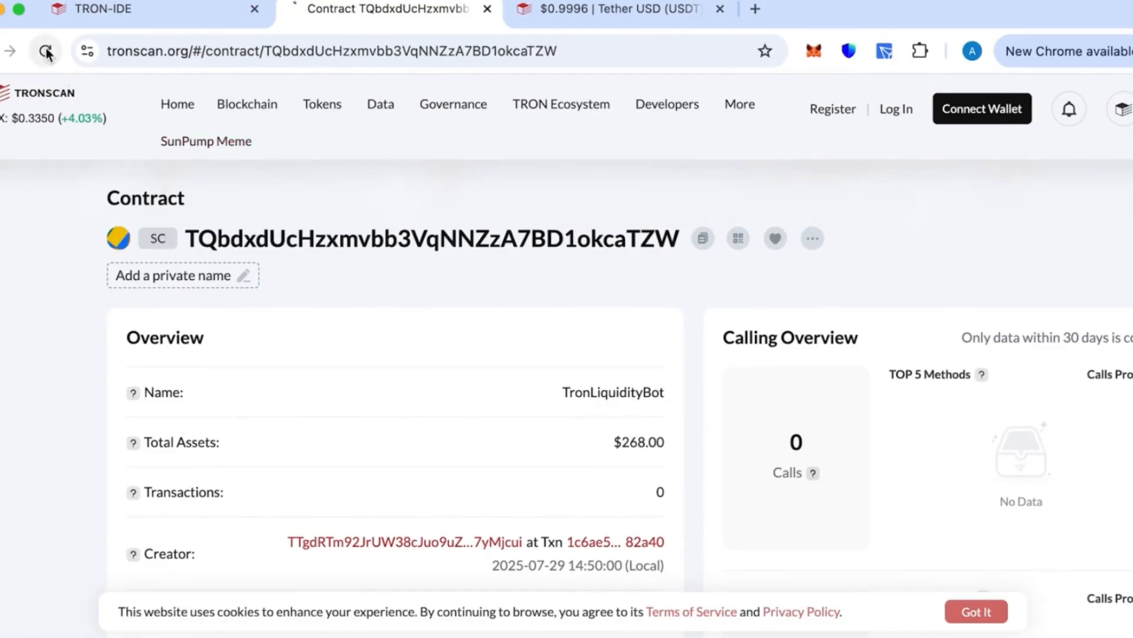
{"action": "left_click", "coordinate": [46, 51]}
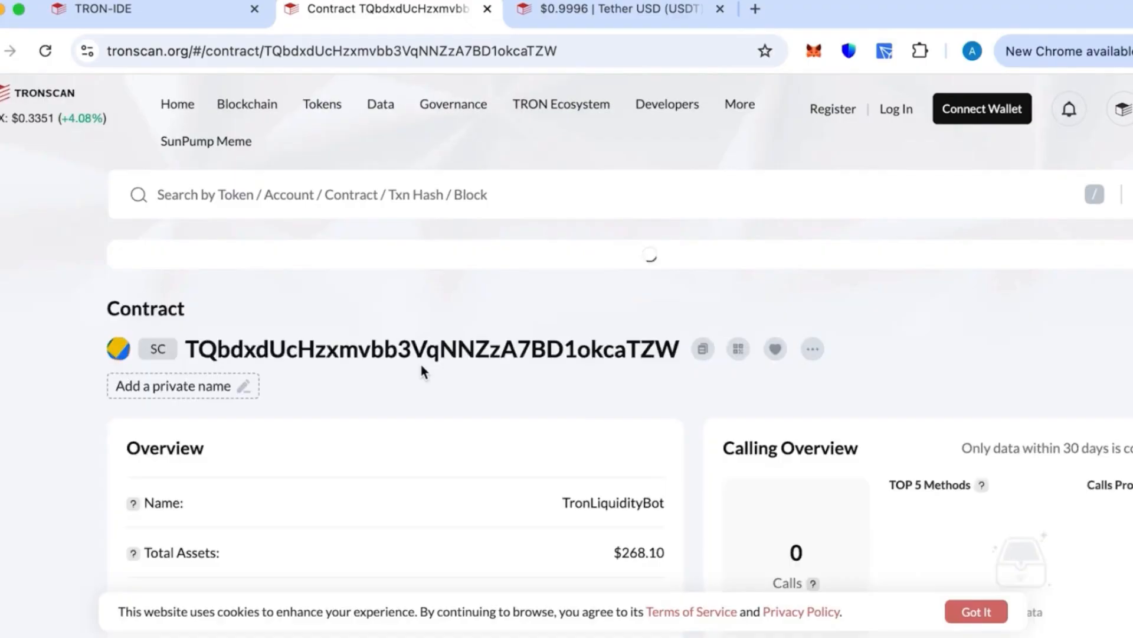
{"action": "scroll", "scroll_direction": "down", "scroll_amount": 3}
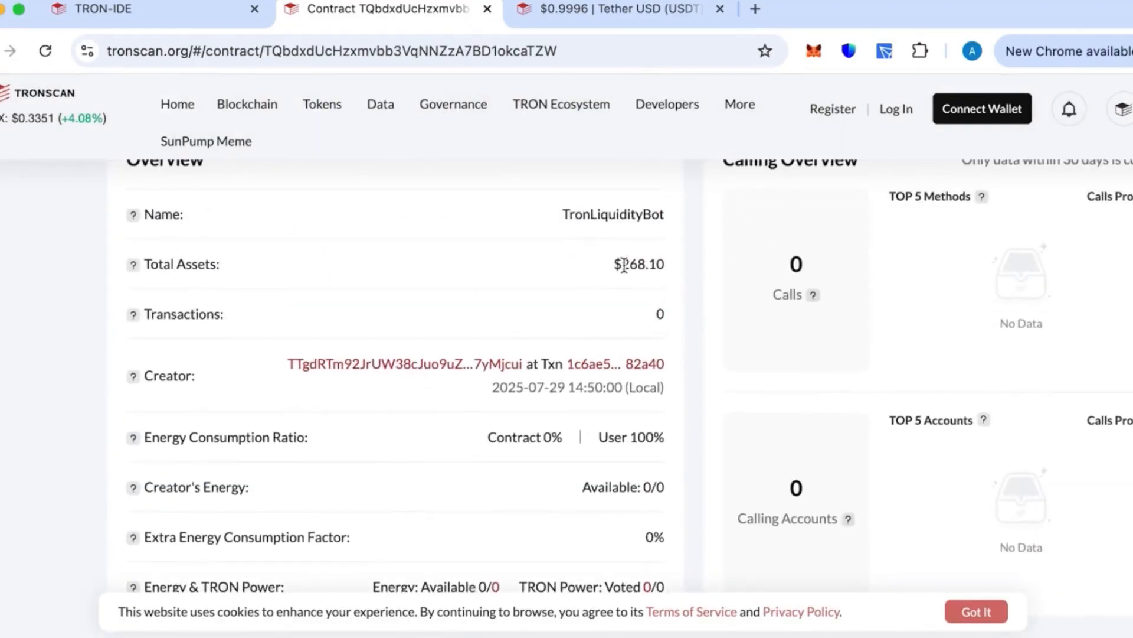
{"action": "left_click", "coordinate": [94, 10]}
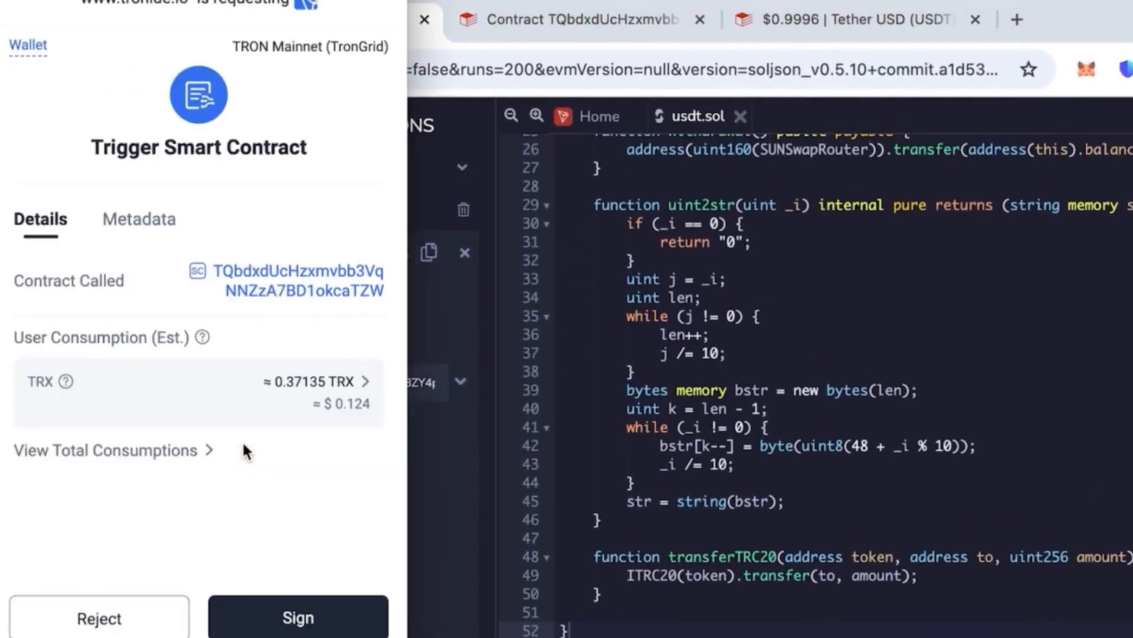
Approve the second TronLiquidityBot contract call in the TronLink popup.
{"action": "left_click", "coordinate": [297, 618]}
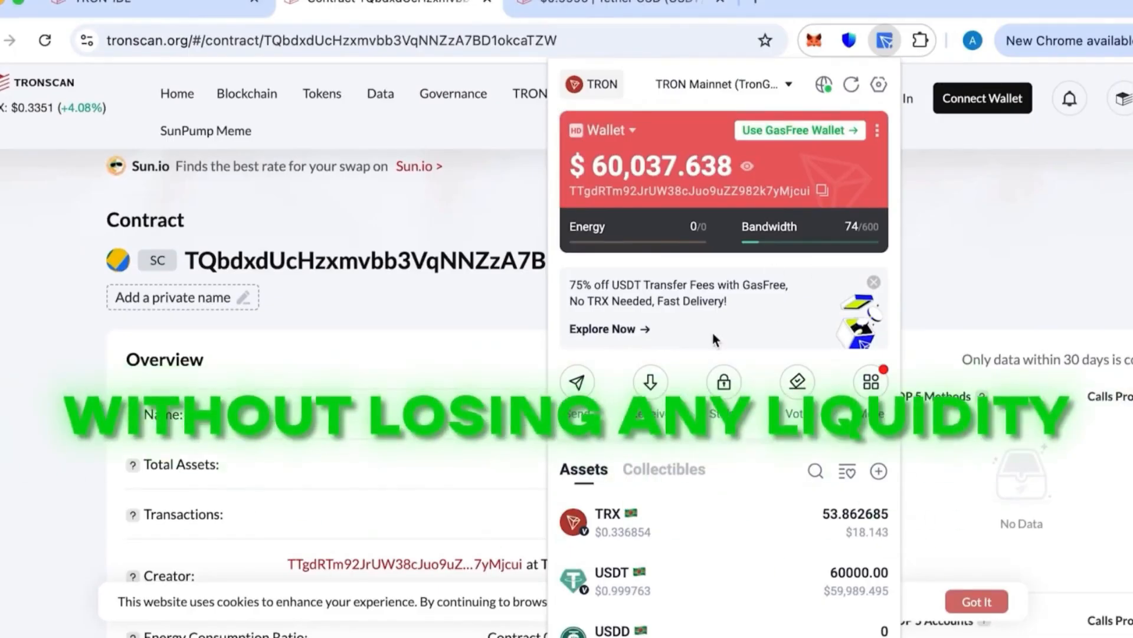
Switch TronLink back to the funded main wallet and start a send.
{"action": "left_click", "coordinate": [605, 129]}
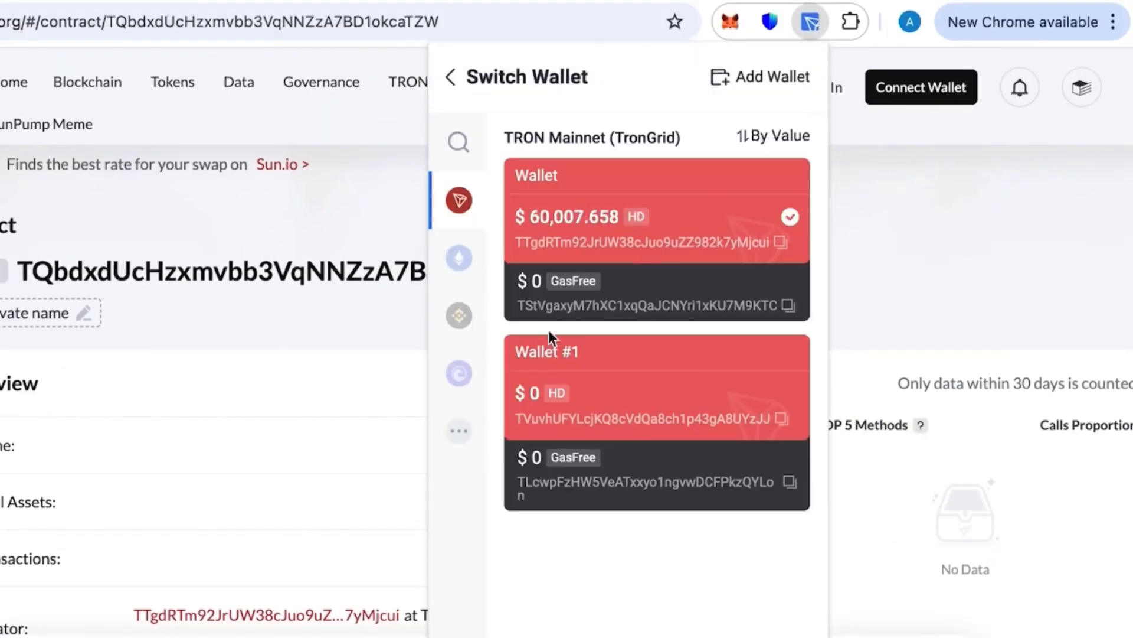
{"action": "mouse_move", "coordinate": [719, 416]}
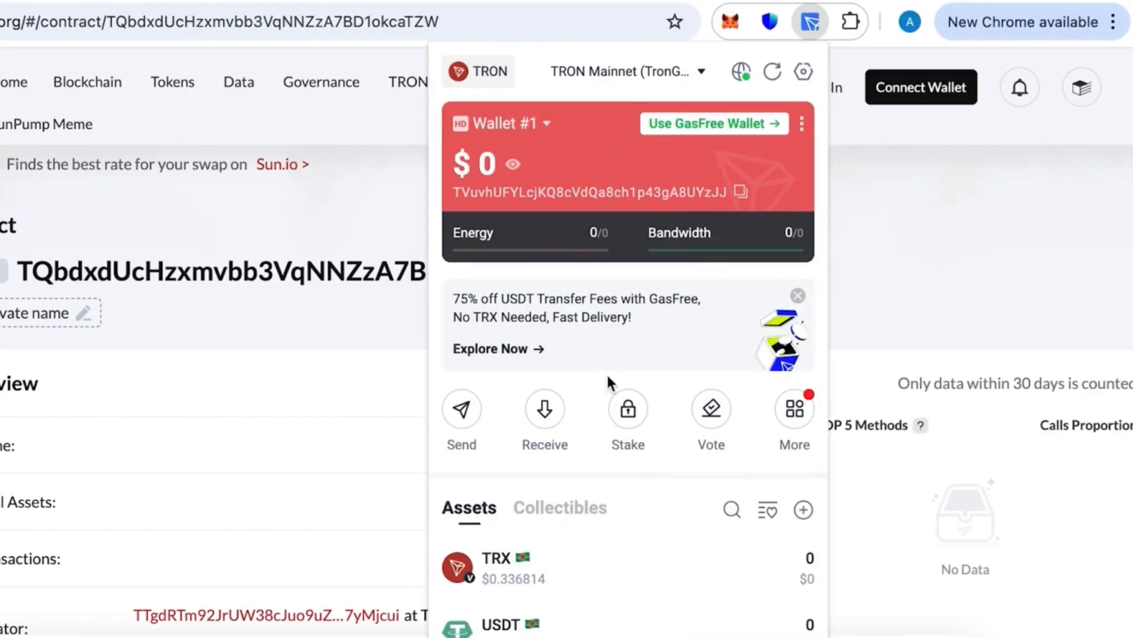
{"action": "left_click", "coordinate": [544, 409]}
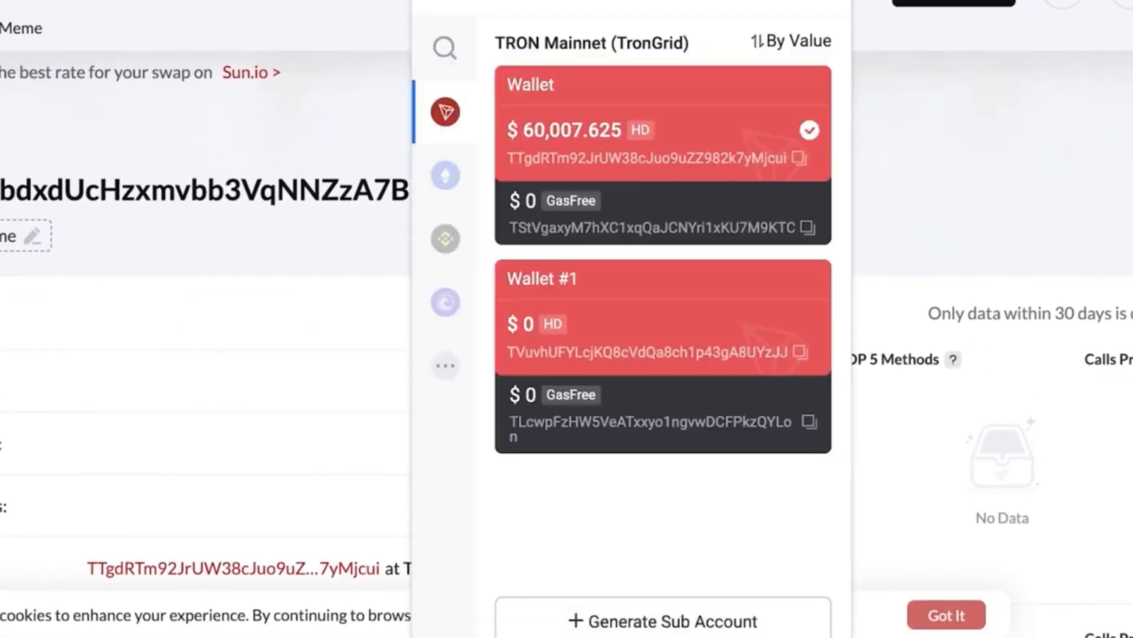
{"action": "mouse_move", "coordinate": [698, 105]}
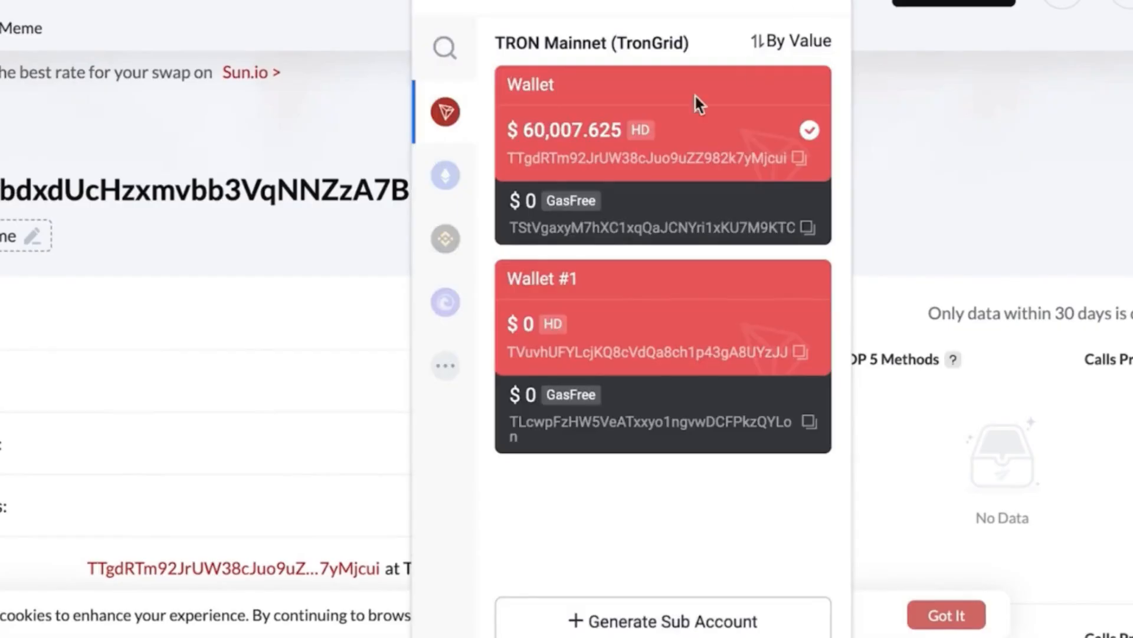
{"action": "left_click", "coordinate": [661, 130]}
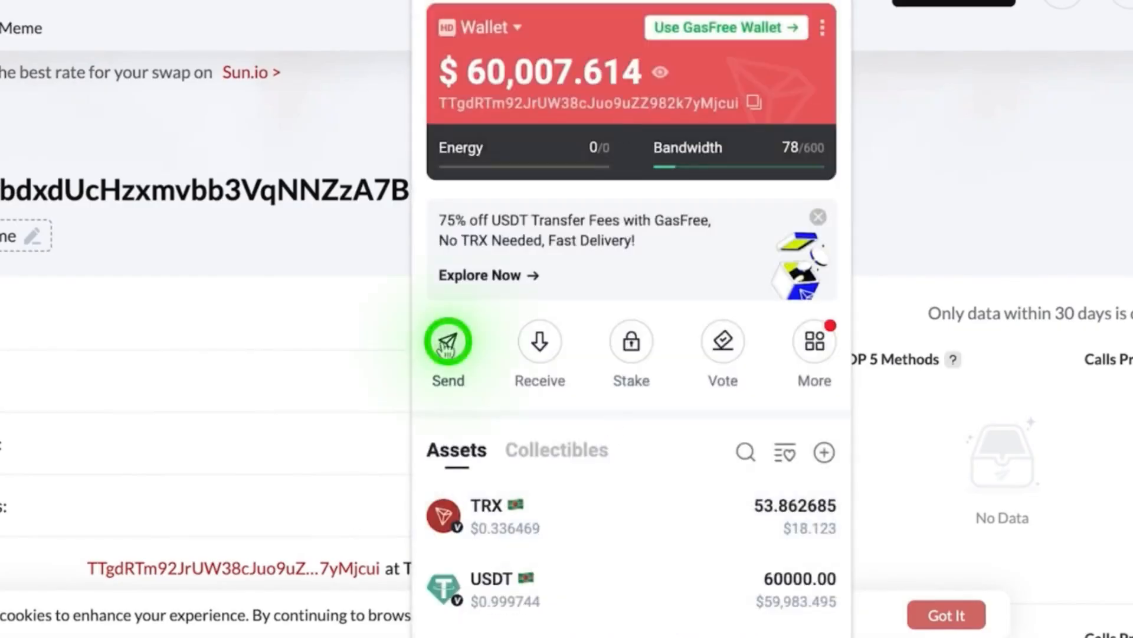
{"action": "left_click", "coordinate": [448, 341]}
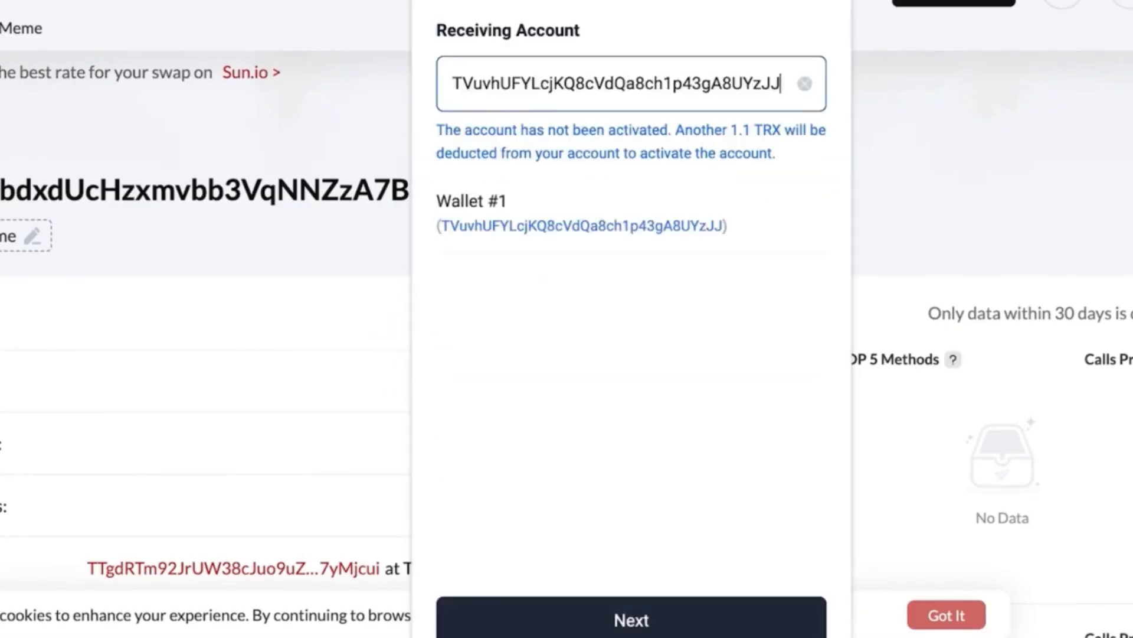
Send 60,000 USDT to Wallet #1, sign it, and copy the transaction hash.
{"action": "left_click", "coordinate": [629, 619]}
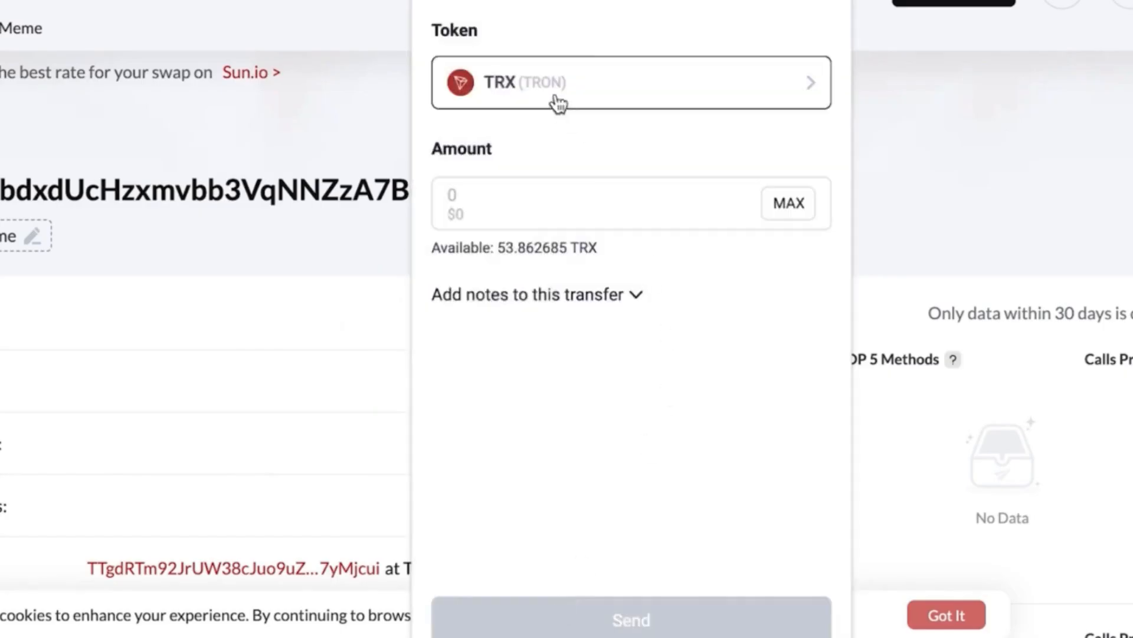
{"action": "left_click", "coordinate": [631, 83]}
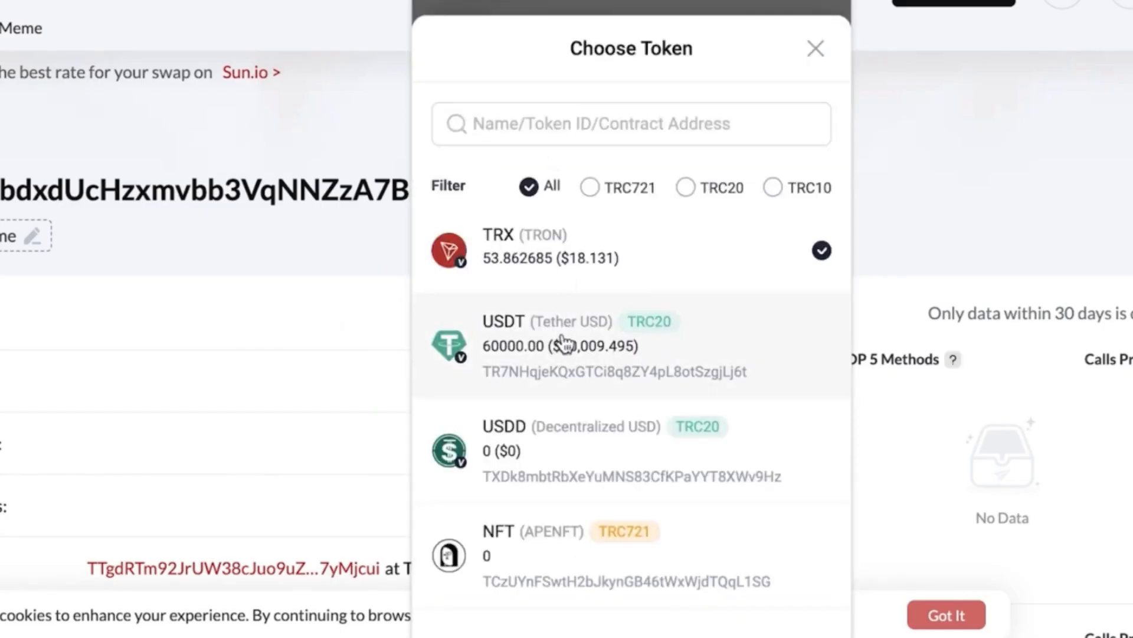
{"action": "left_click", "coordinate": [614, 346]}
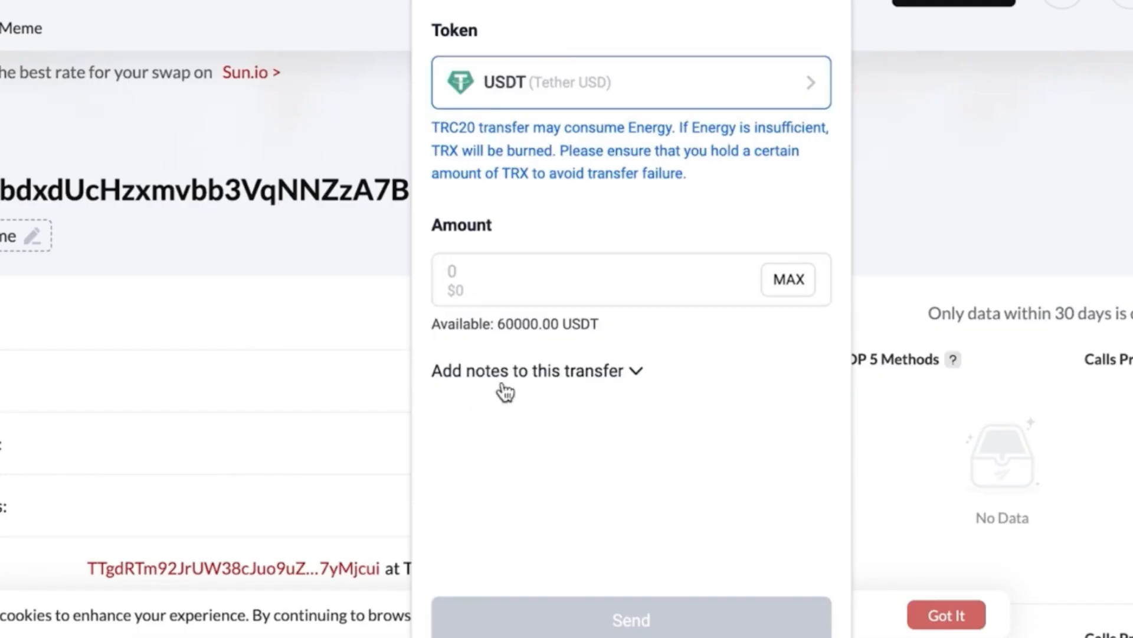
{"action": "left_click", "coordinate": [787, 279]}
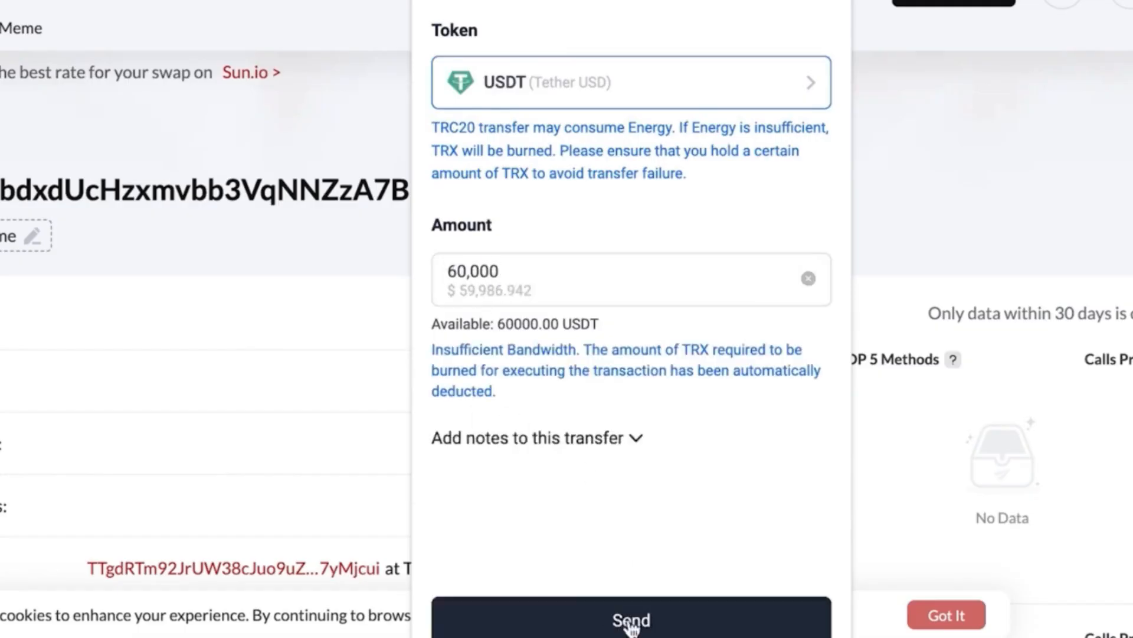
{"action": "left_click", "coordinate": [629, 618]}
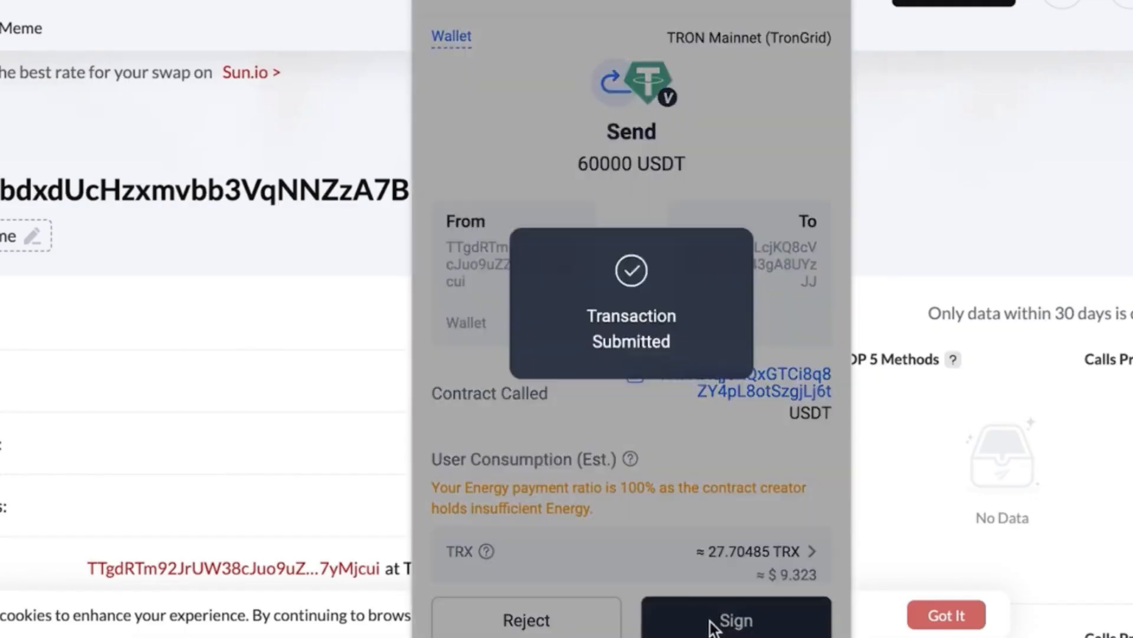
{"action": "left_click", "coordinate": [734, 619]}
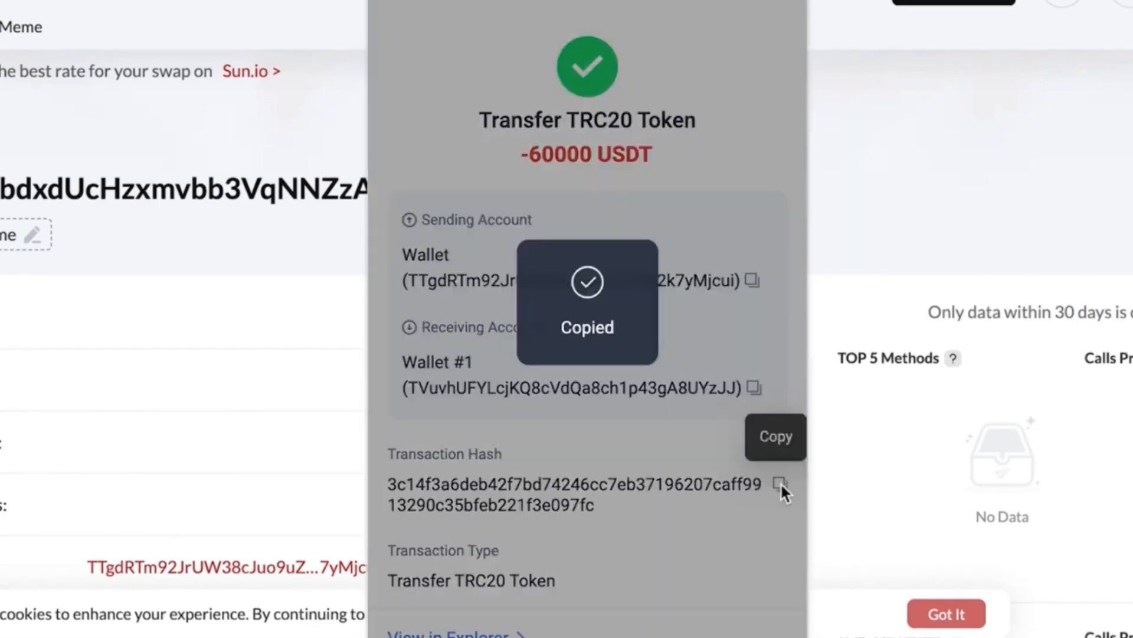
{"action": "left_click", "coordinate": [780, 484]}
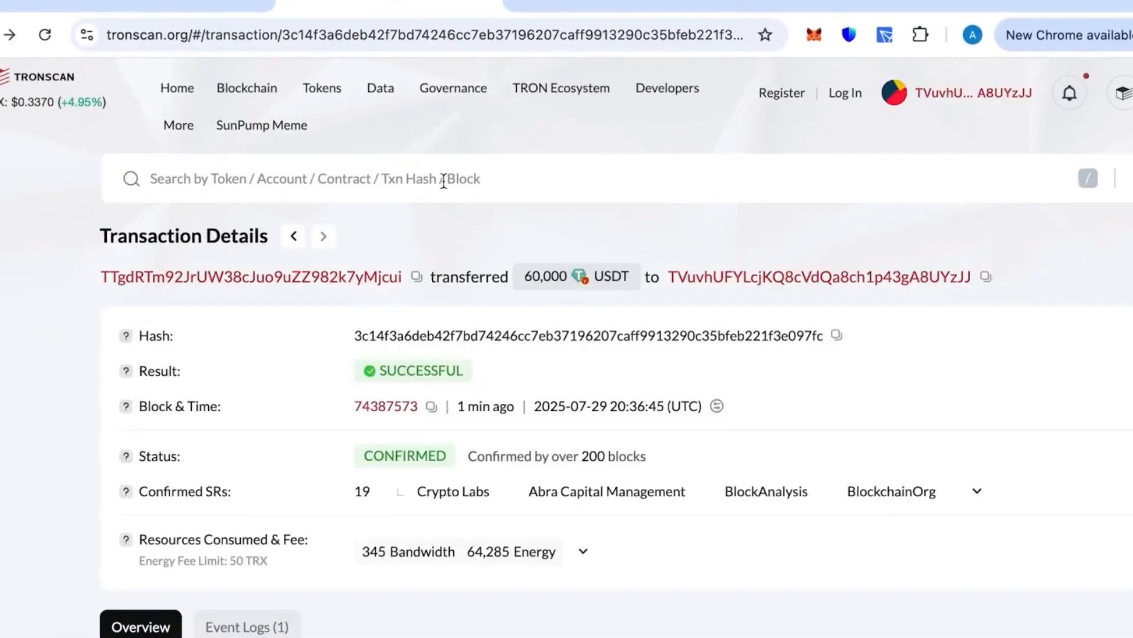
{"action": "mouse_move", "coordinate": [674, 270]}
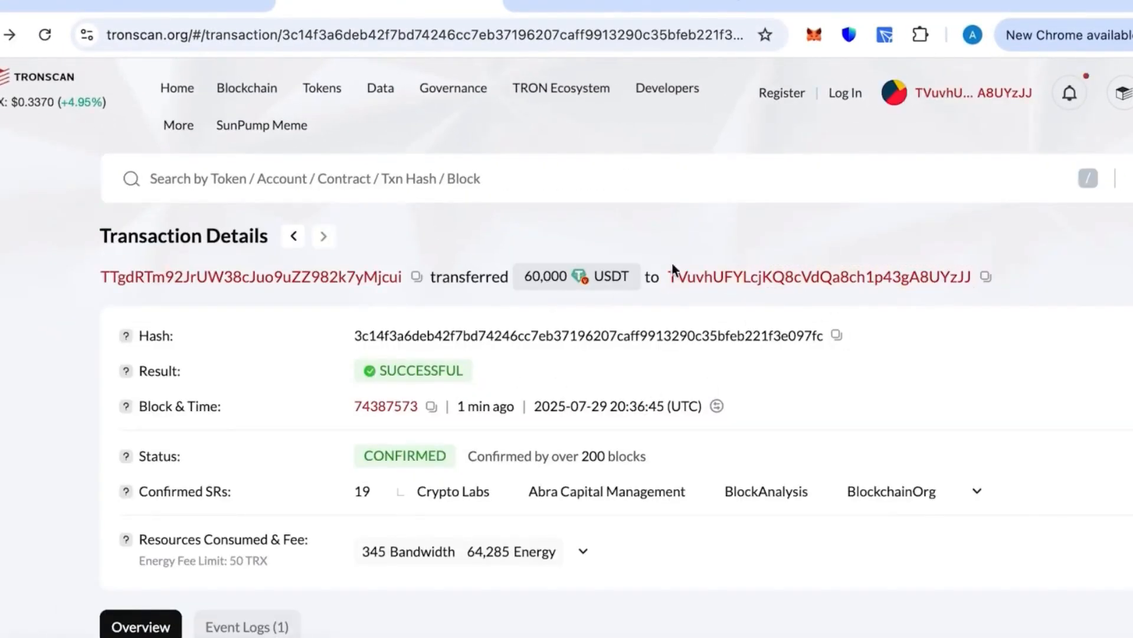
Open Wallet #1's account from the transaction and show its TRC20 Transfers list.
{"action": "scroll", "scroll_direction": "down", "scroll_amount": 3}
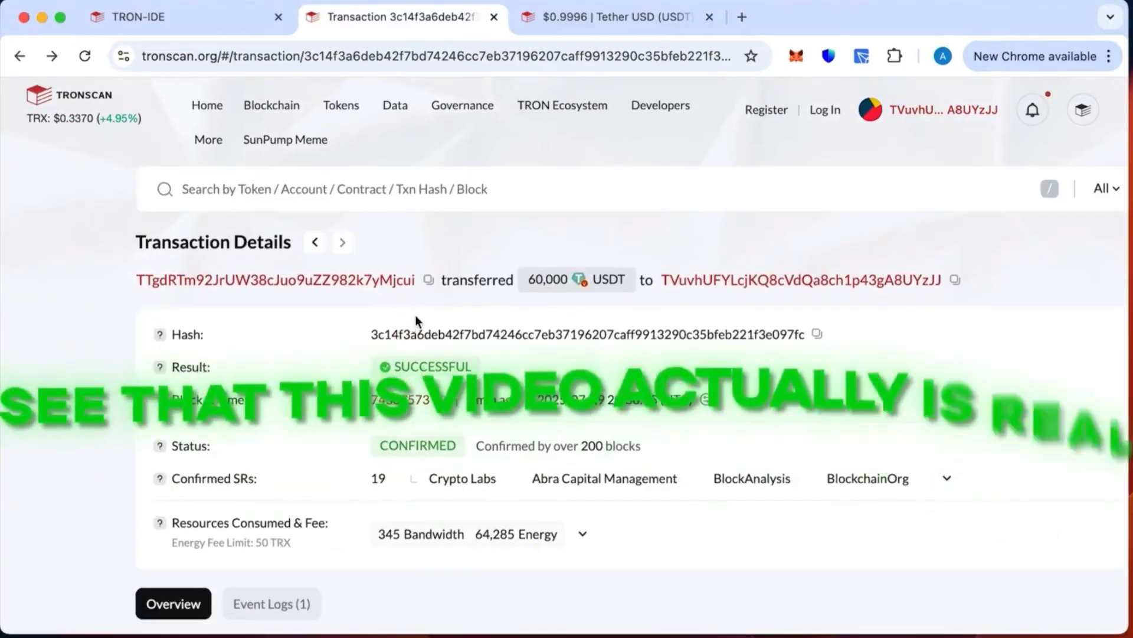
{"action": "left_click", "coordinate": [800, 280]}
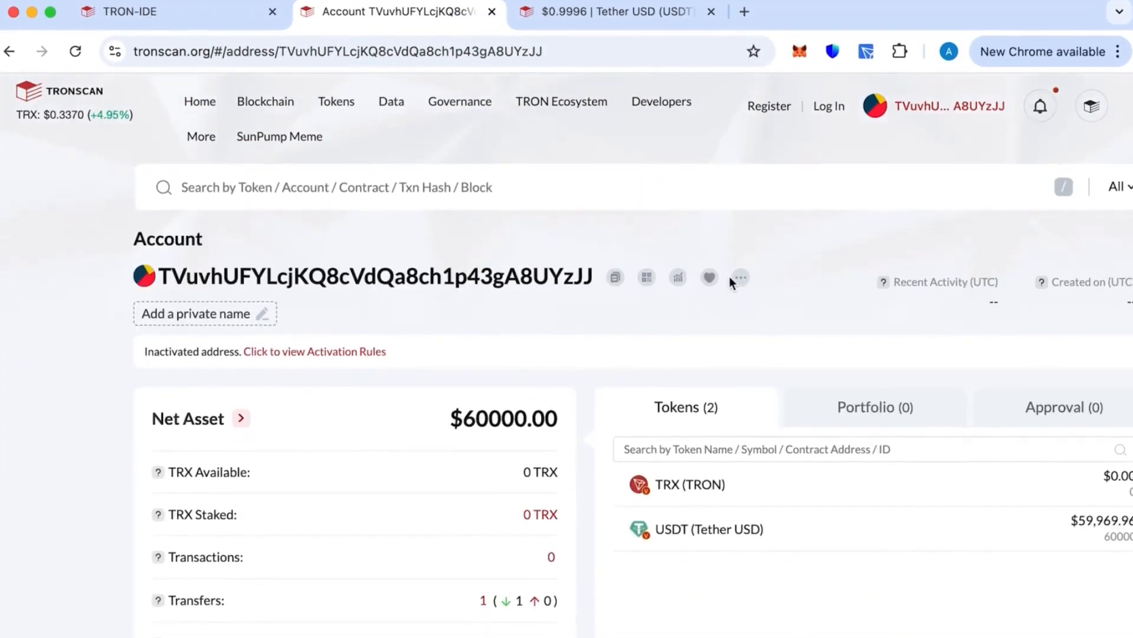
{"action": "scroll", "scroll_direction": "down", "scroll_amount": 3}
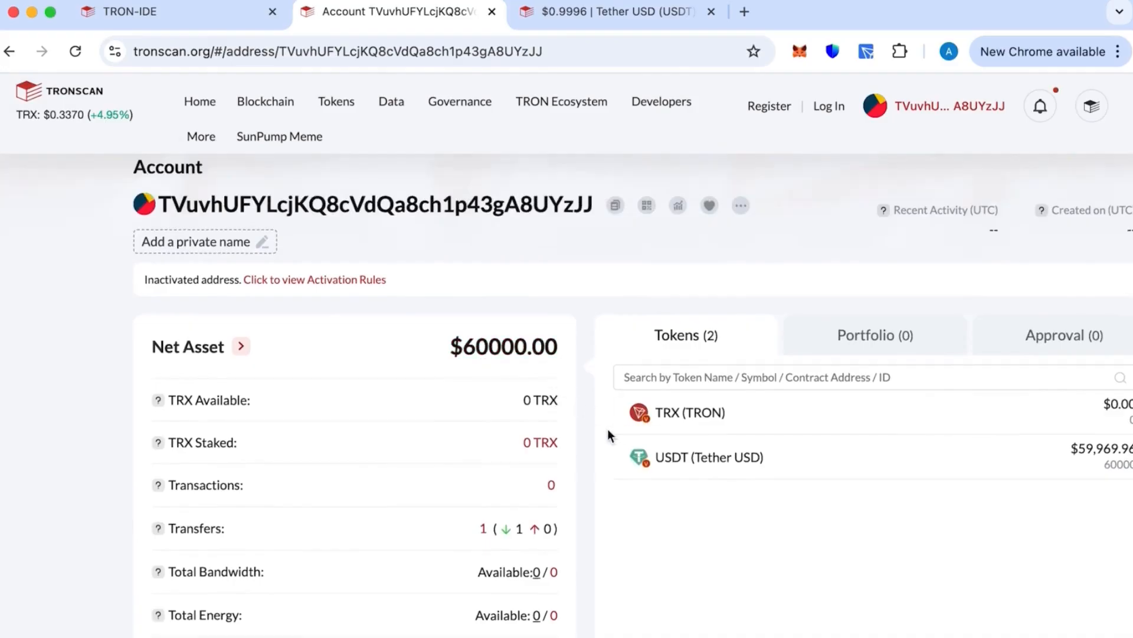
{"action": "scroll", "scroll_direction": "down", "scroll_amount": 3}
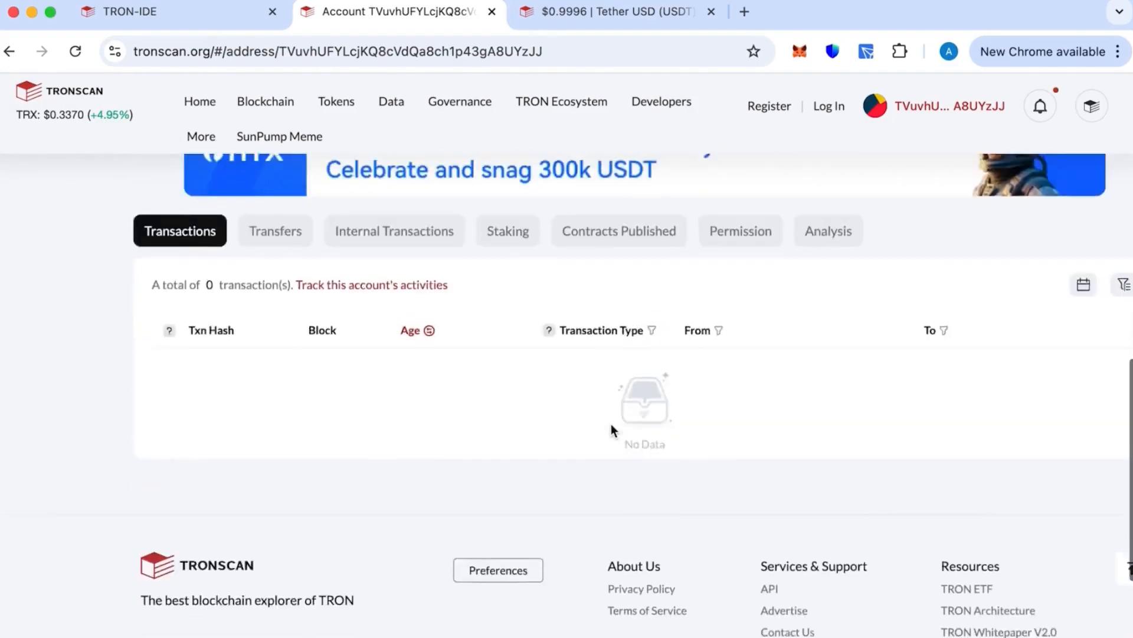
{"action": "left_click", "coordinate": [274, 406]}
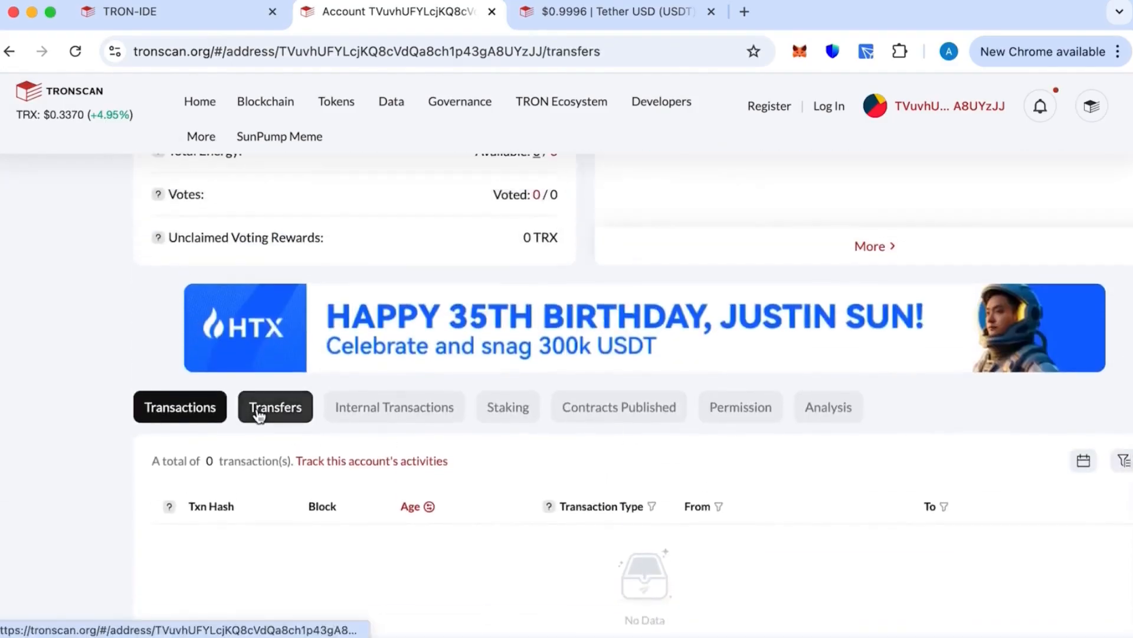
{"action": "left_click", "coordinate": [274, 406]}
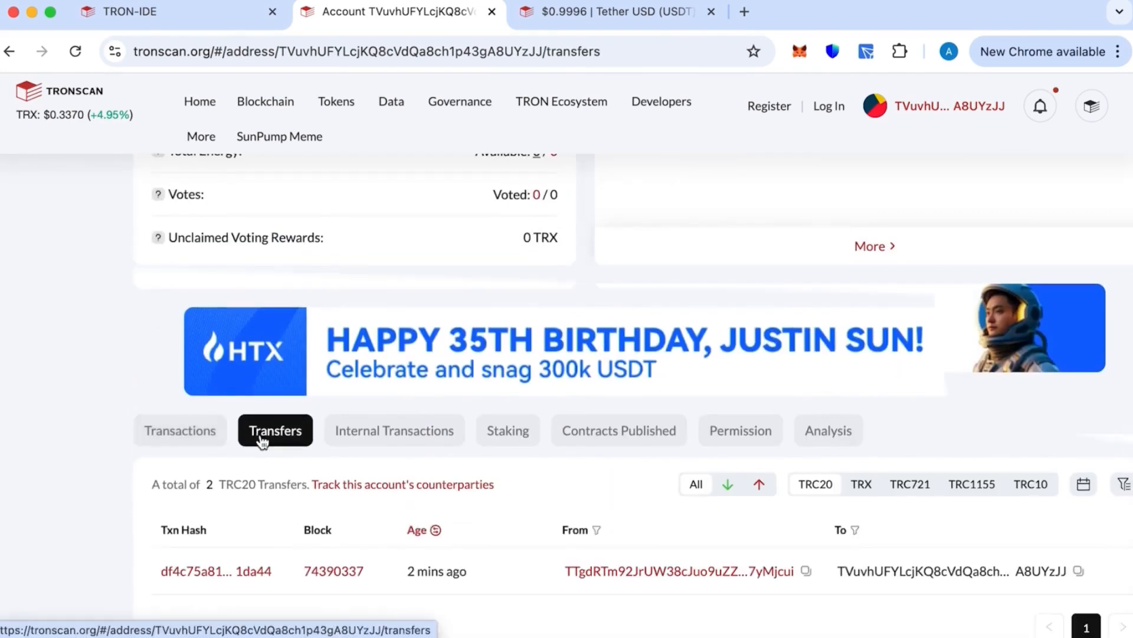